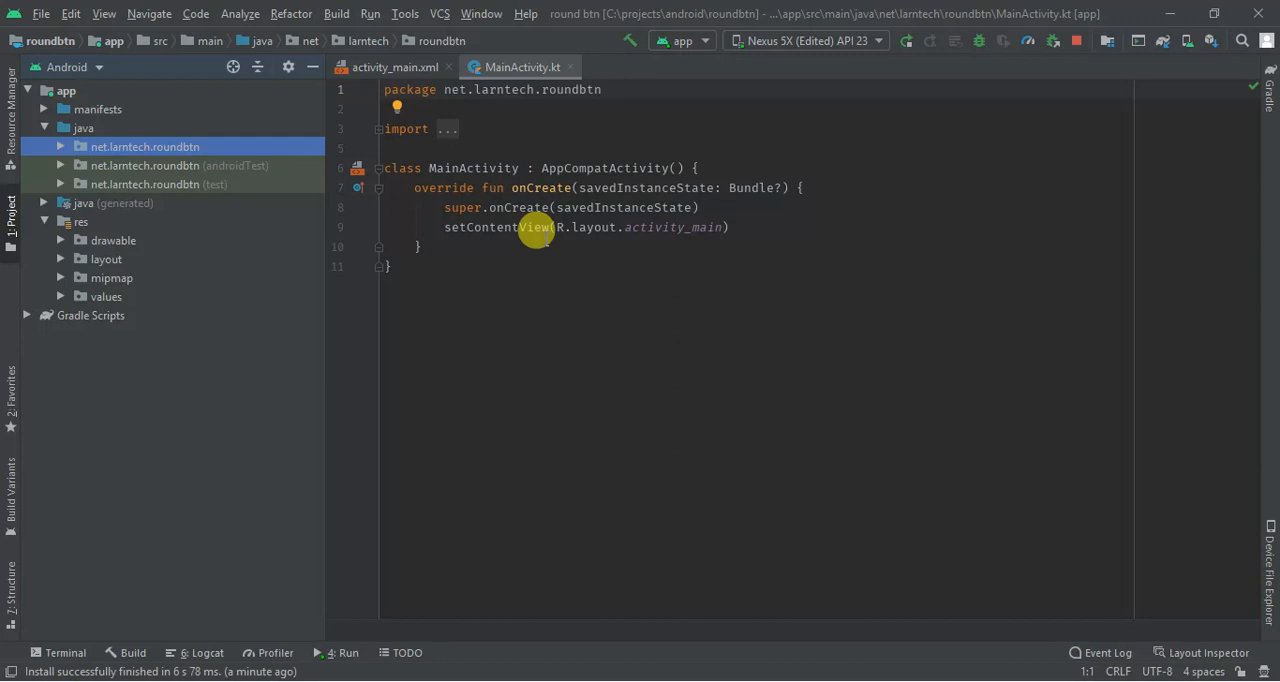
{"action": "mouse_move", "coordinate": [575, 207]}
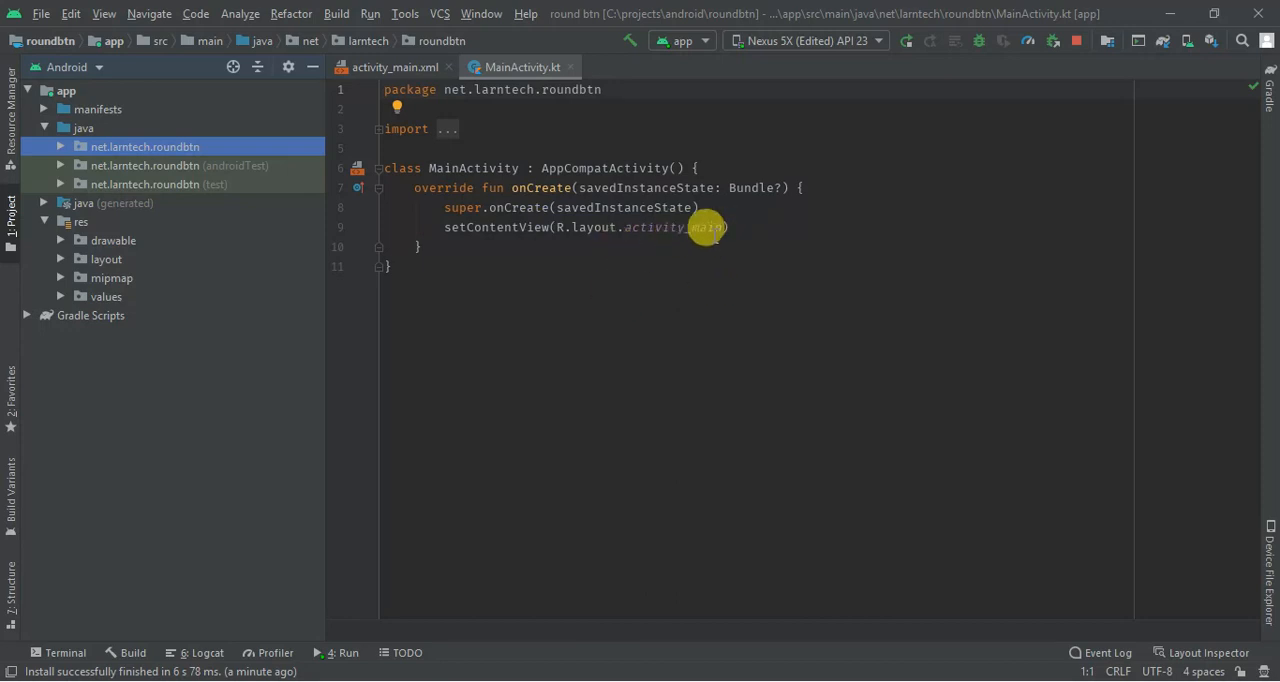
{"action": "mouse_move", "coordinate": [650, 207]}
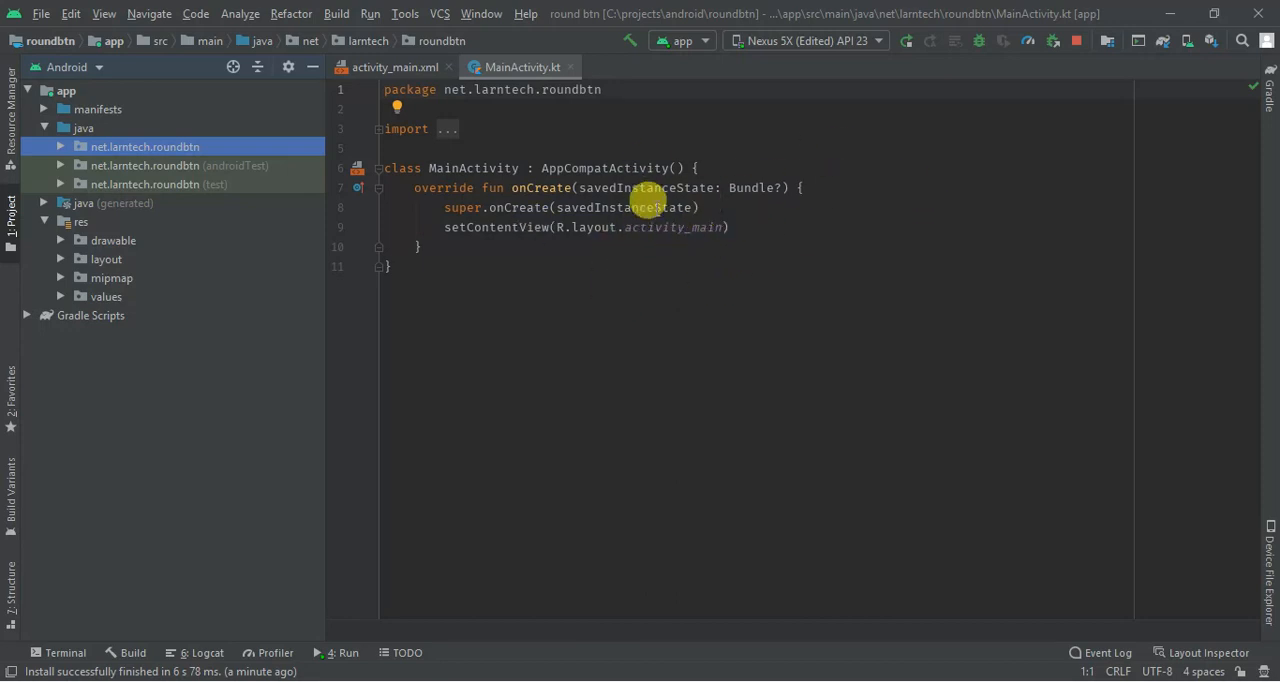
{"action": "mouse_move", "coordinate": [418, 228]}
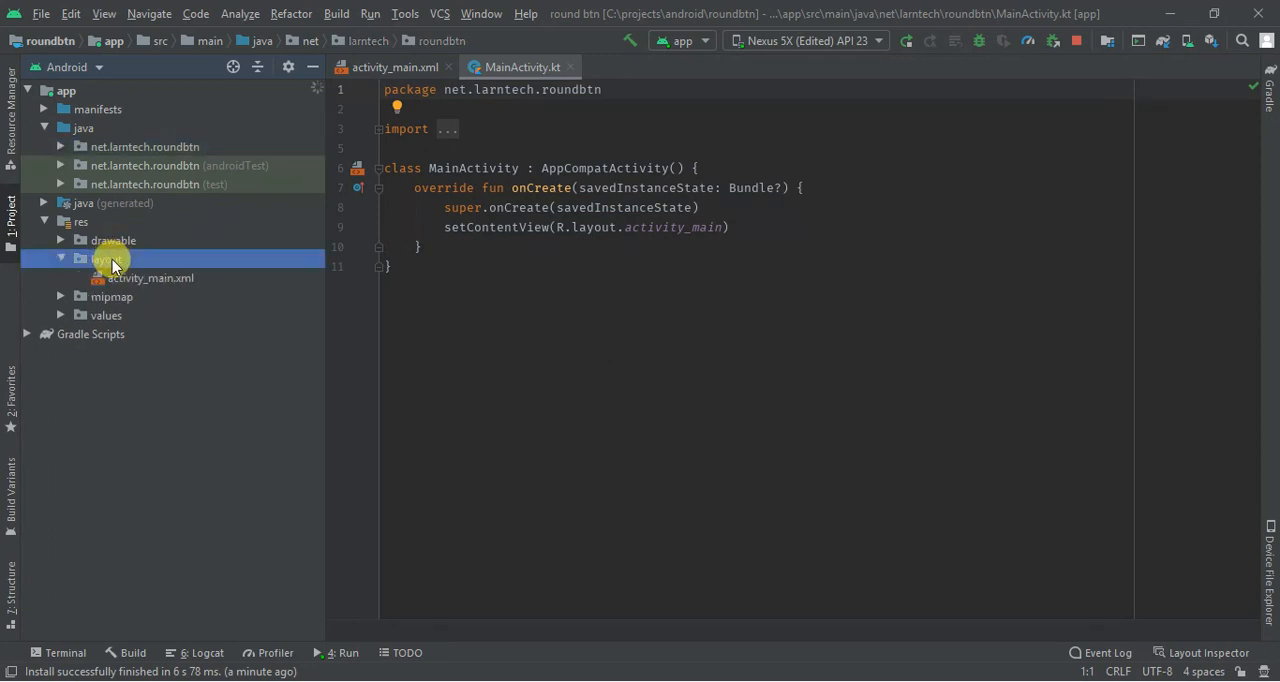
Open activity_main.xml in Split view and change the TextView into a Button.
{"action": "double_click", "coordinate": [150, 278]}
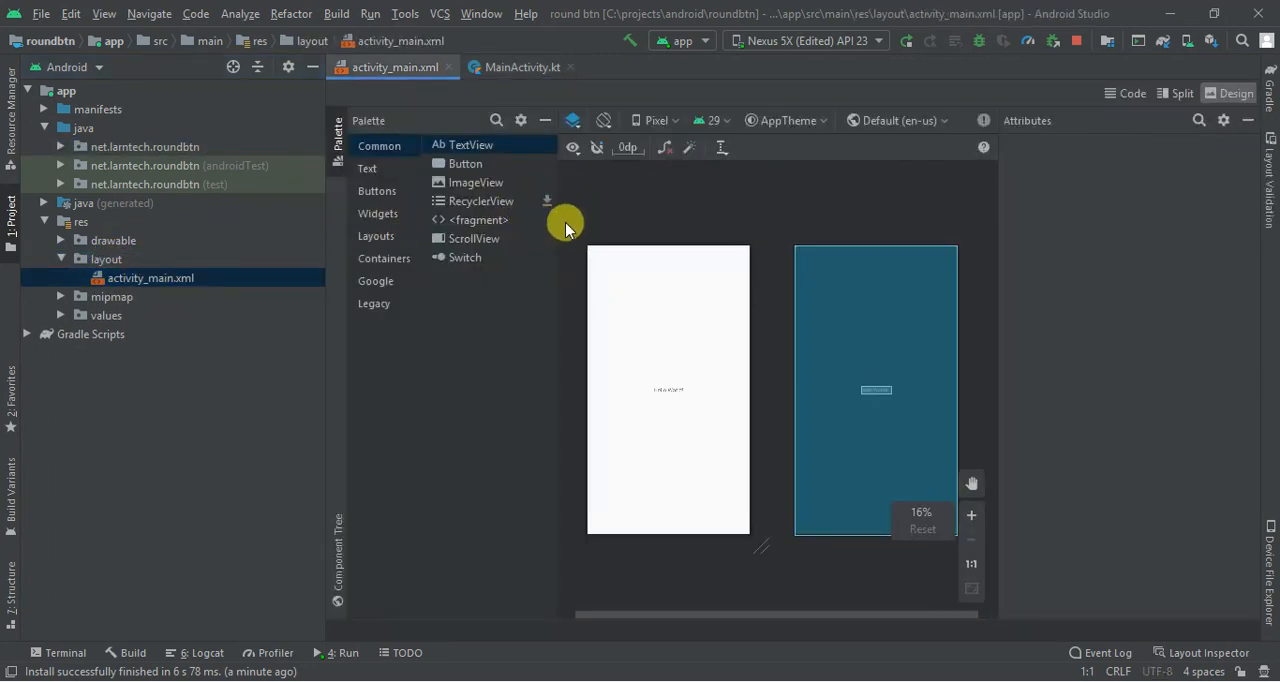
{"action": "left_click", "coordinate": [1178, 93]}
{"action": "type", "text": "<Bu"}
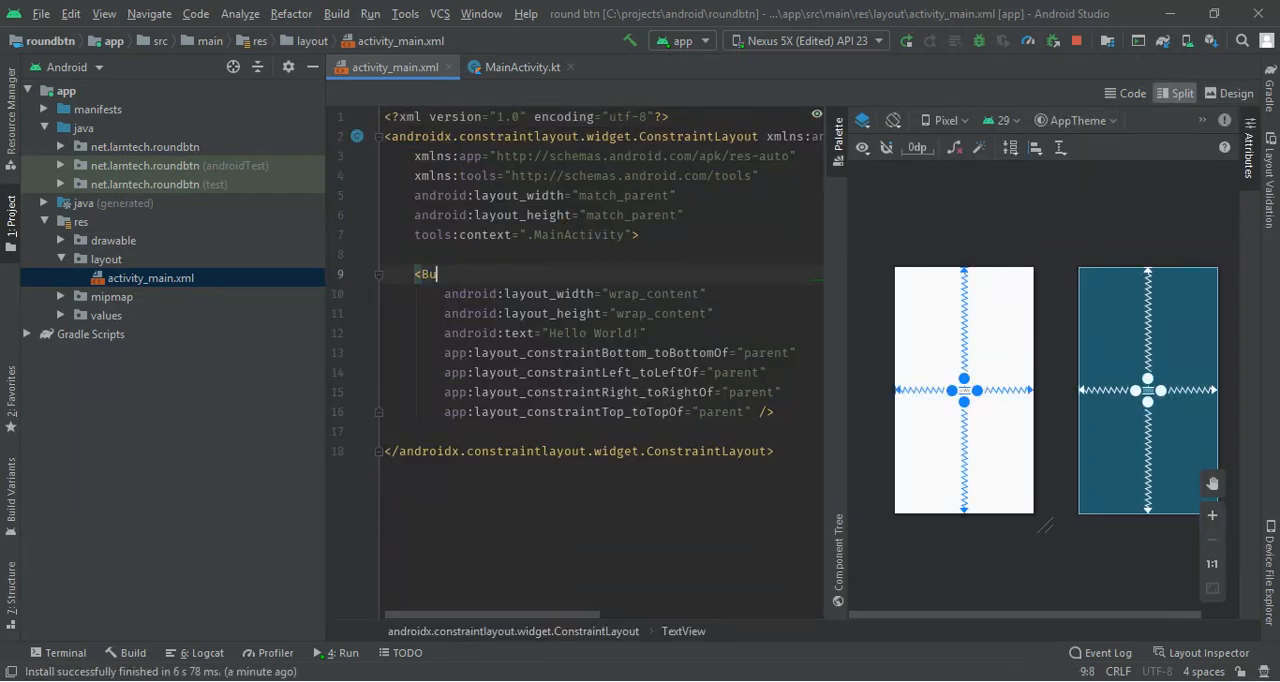
{"action": "type", "text": "tton"}
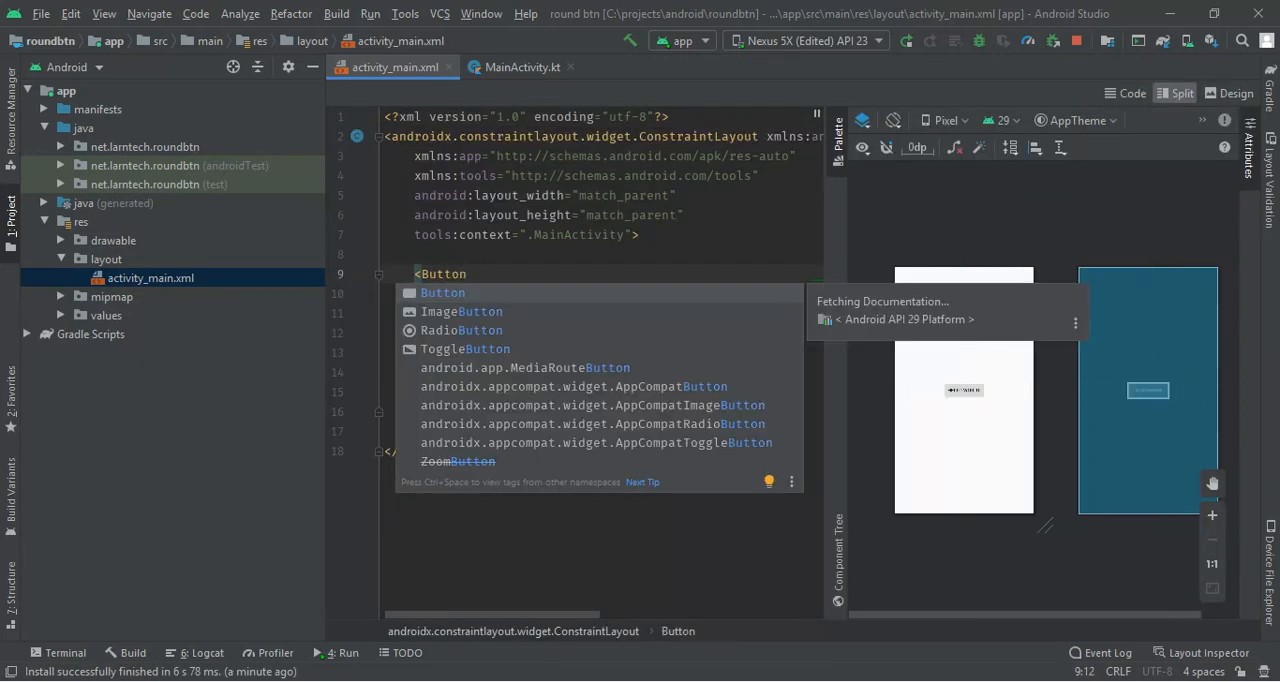
{"action": "left_click", "coordinate": [442, 292]}
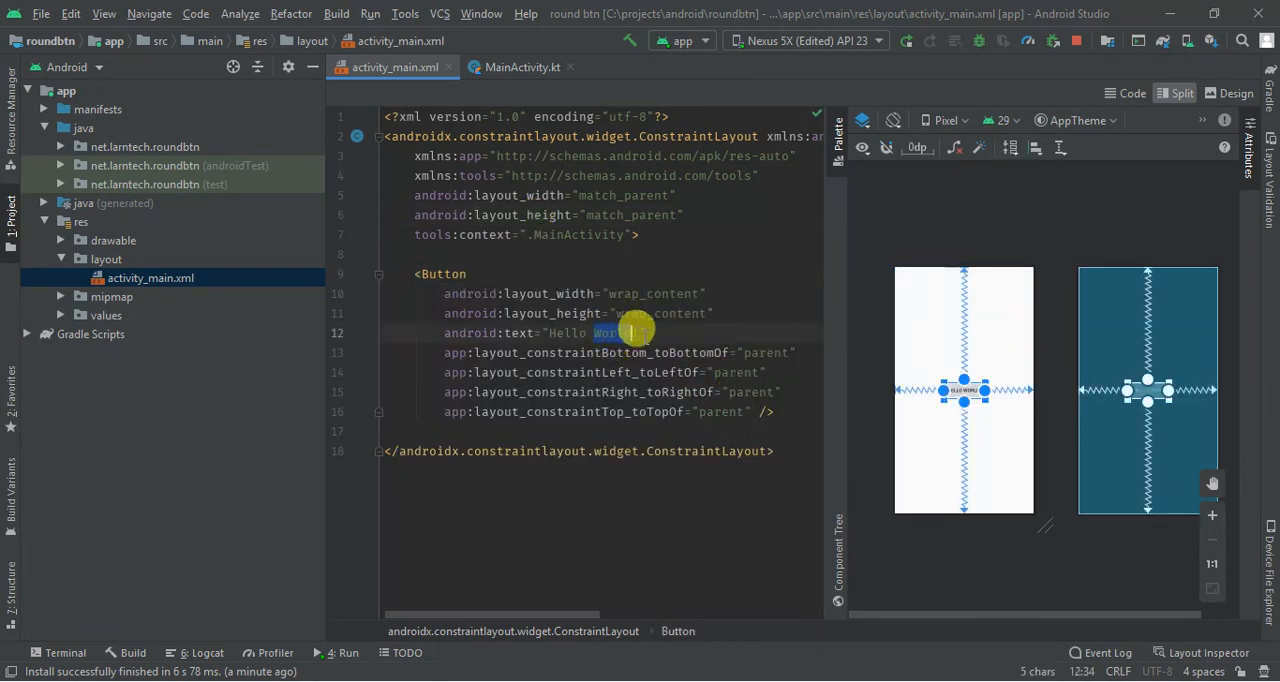
{"action": "key", "text": "Delete"}
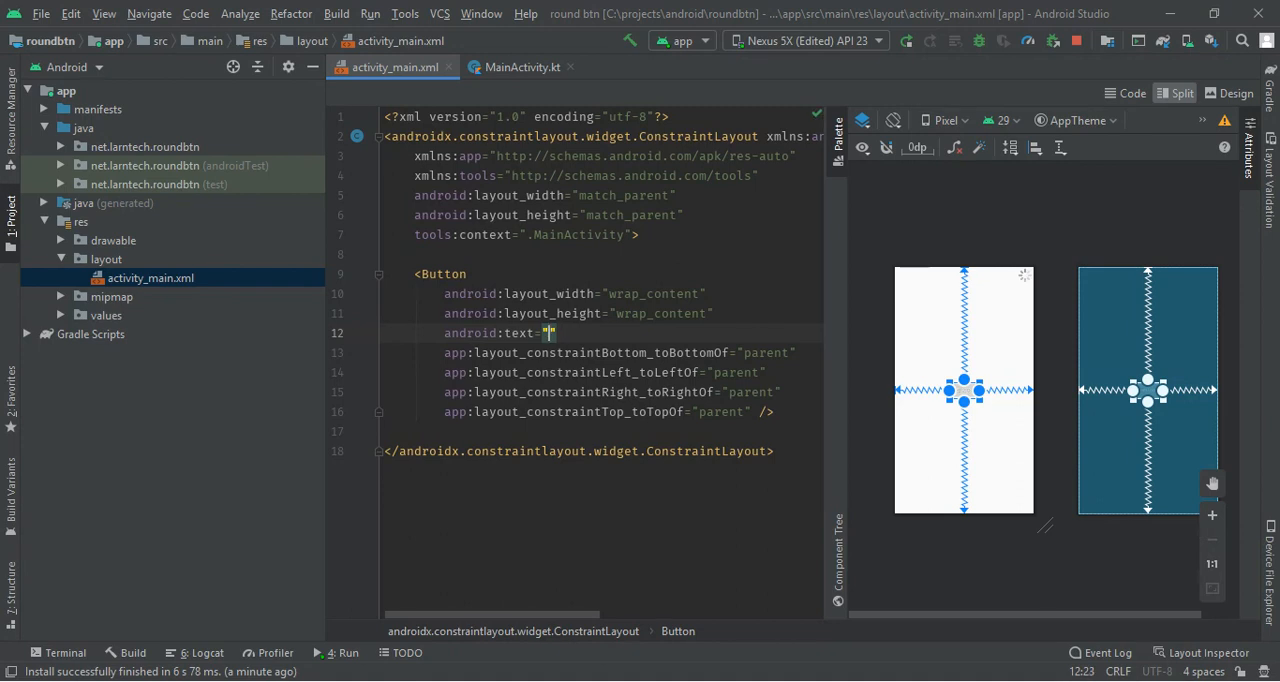
{"action": "type", "text": "Round"}
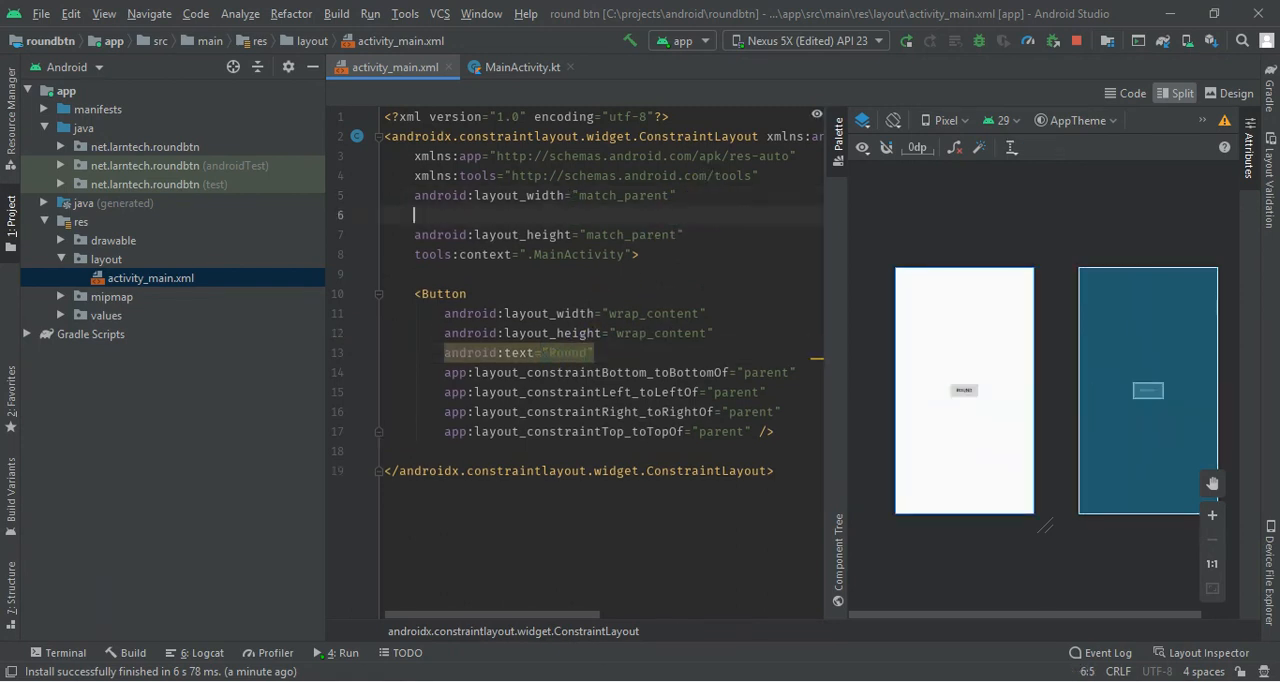
{"action": "type", "text": "android:background=\"@color/colorPrimaryDark\""}
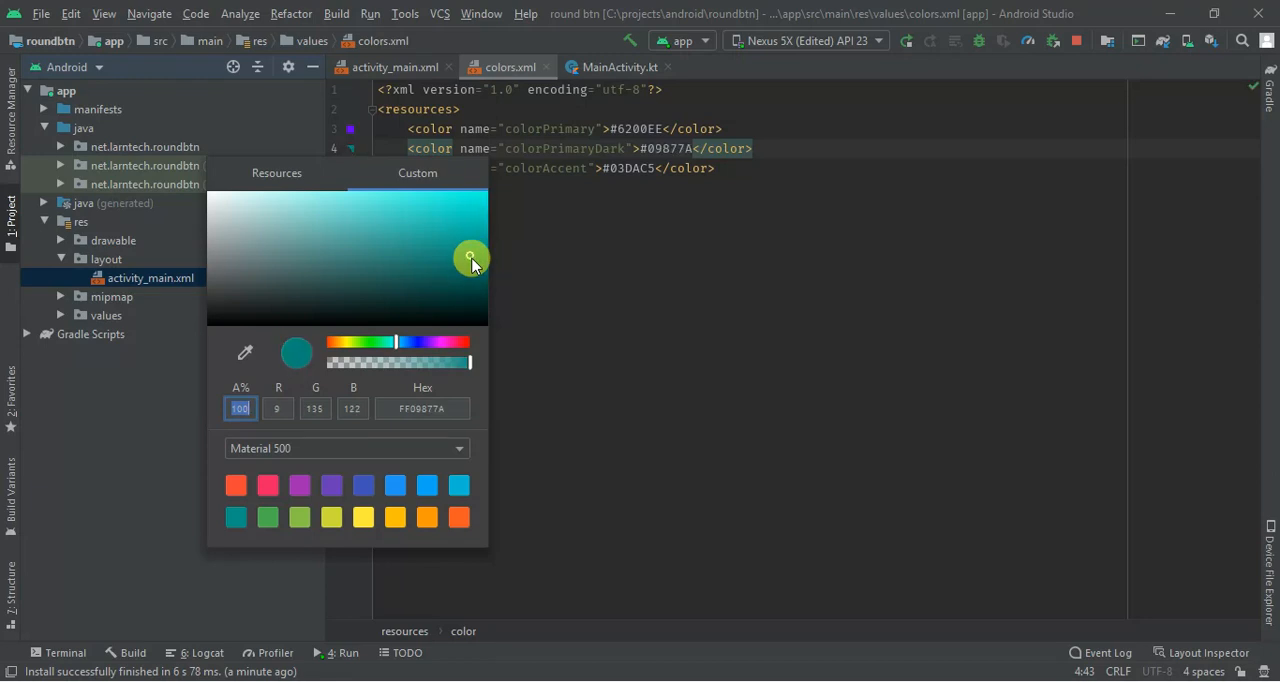
Adjust colorPrimaryDark to the teal #09877A using the colors.xml swatch picker.
{"action": "left_click", "coordinate": [390, 67]}
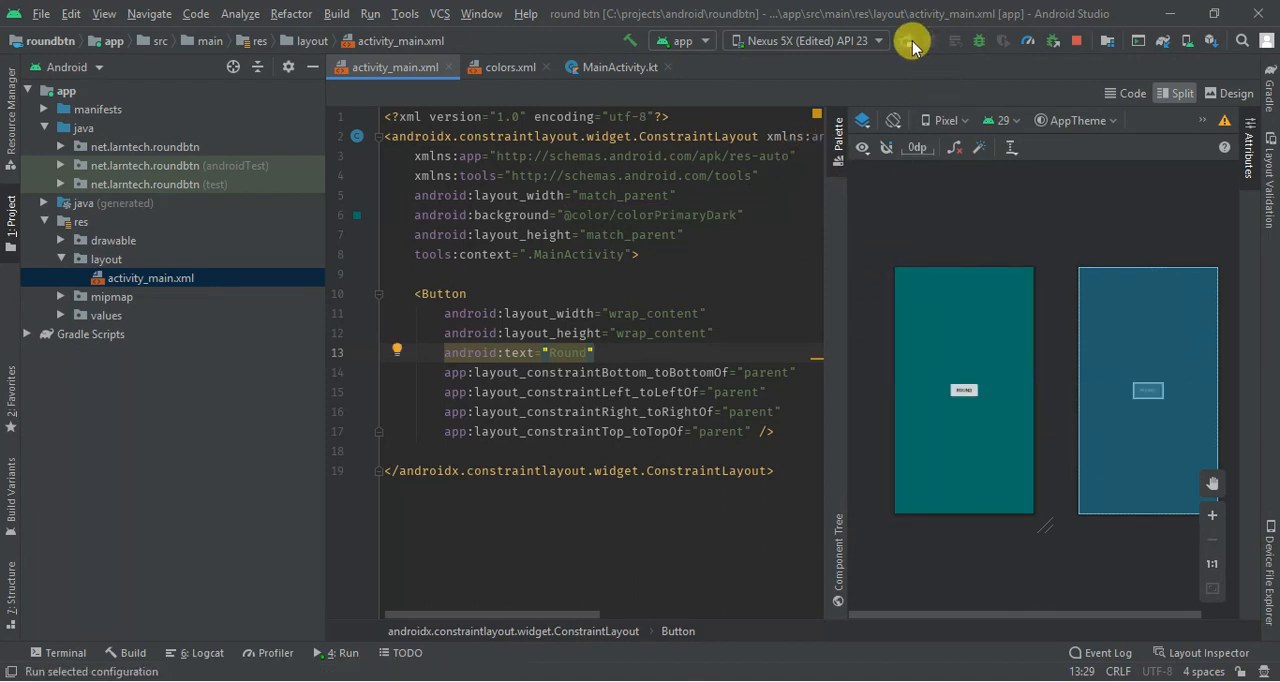
Launch the app on the Nexus 5X emulator to show the Round button on teal.
{"action": "left_click", "coordinate": [911, 41]}
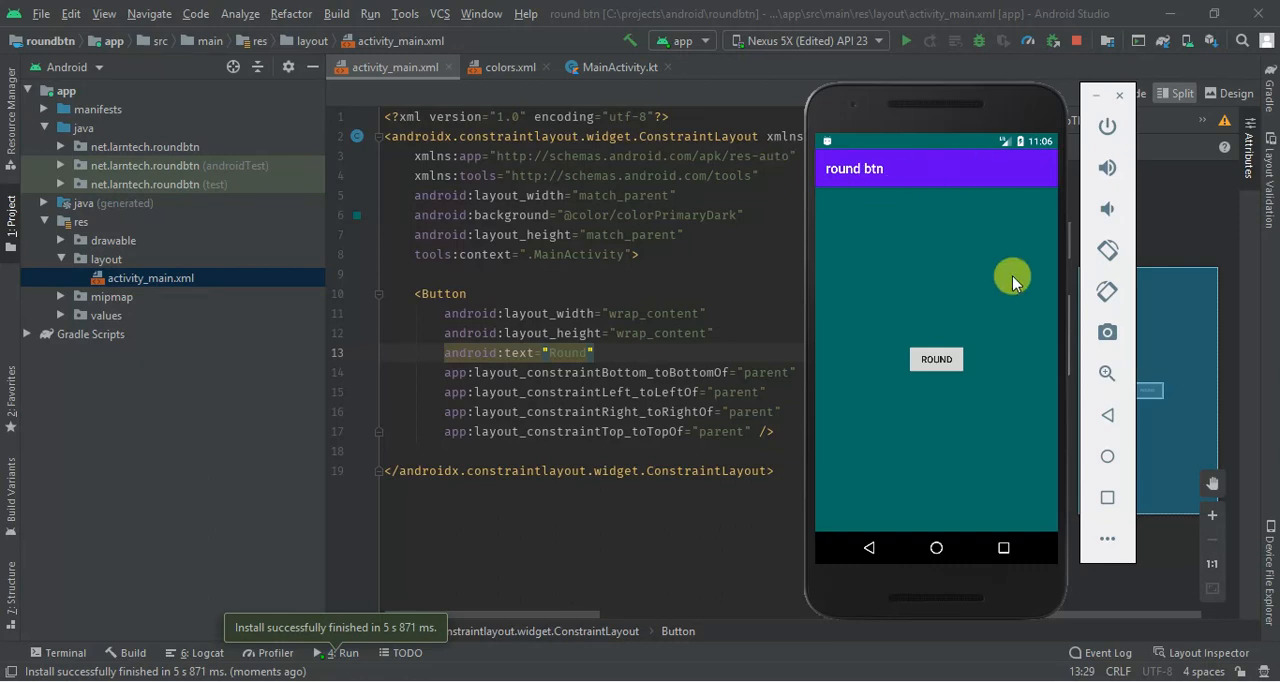
{"action": "left_click", "coordinate": [936, 358]}
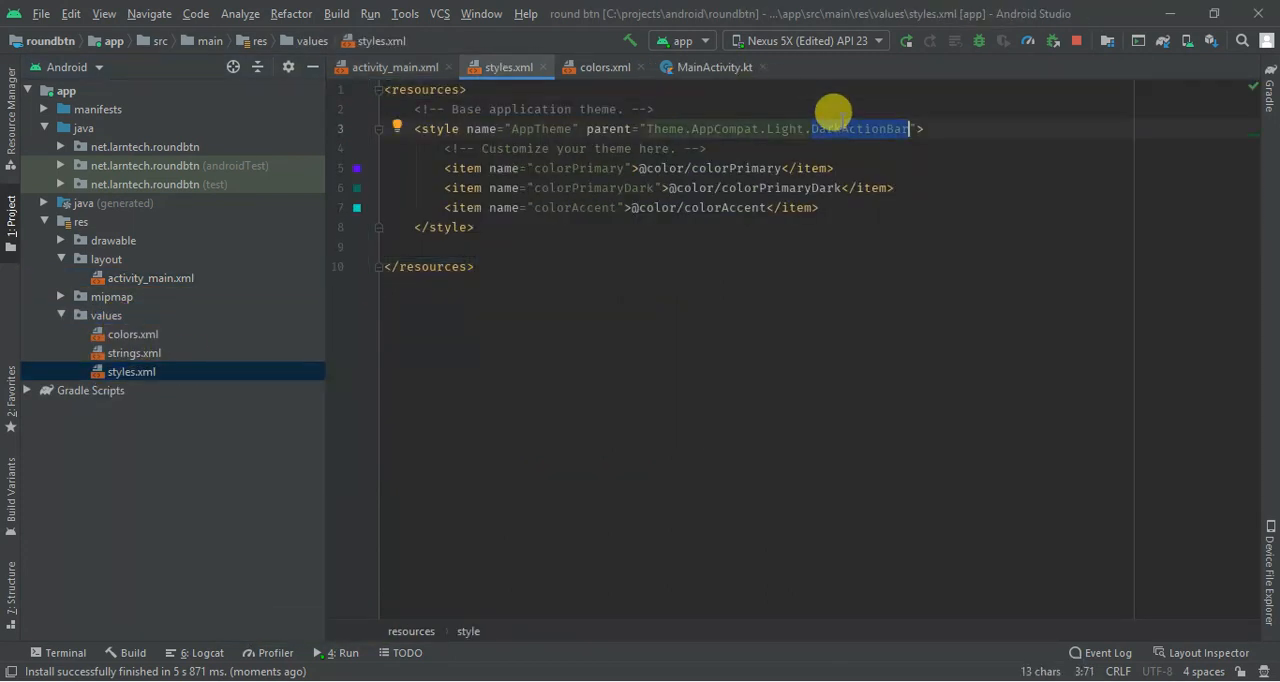
Change the AppTheme parent from DarkActionBar to NoActionBar in styles.xml.
{"action": "type", "text": "NoActionBar"}
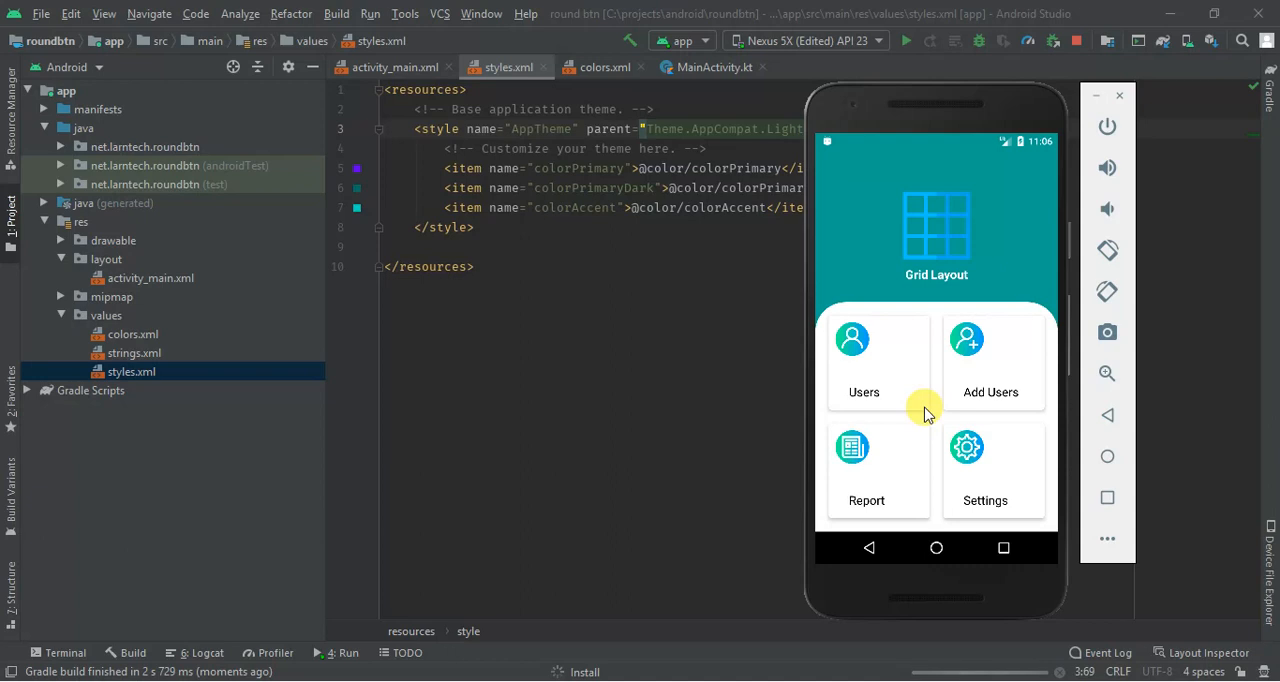
{"action": "mouse_move", "coordinate": [893, 305]}
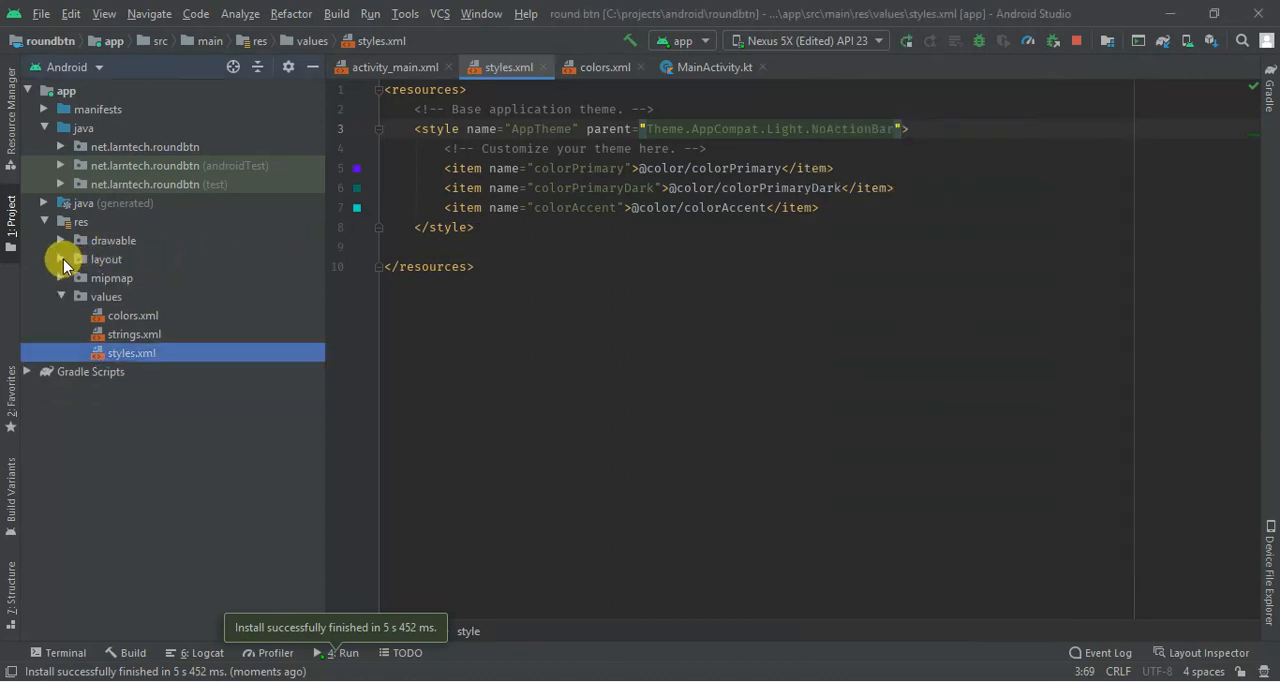
Add a new drawable resource file named round_btn.xml under res/drawable.
{"action": "left_click", "coordinate": [112, 240]}
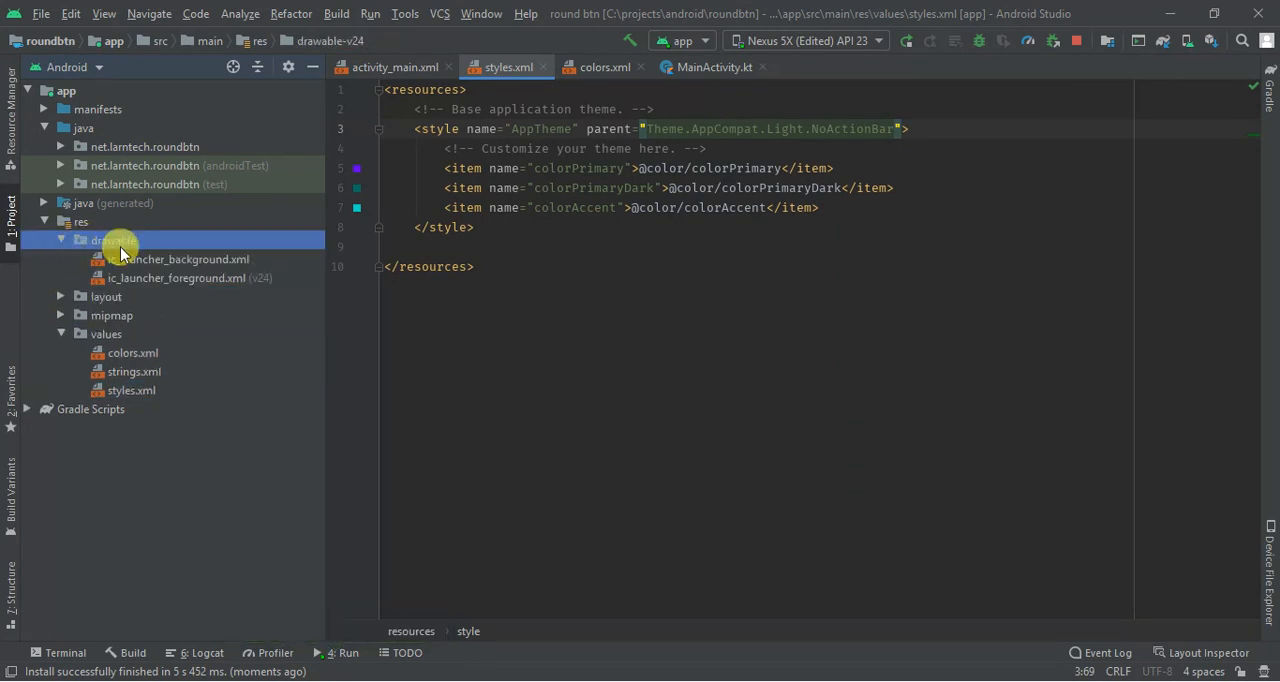
{"action": "right_click", "coordinate": [113, 240]}
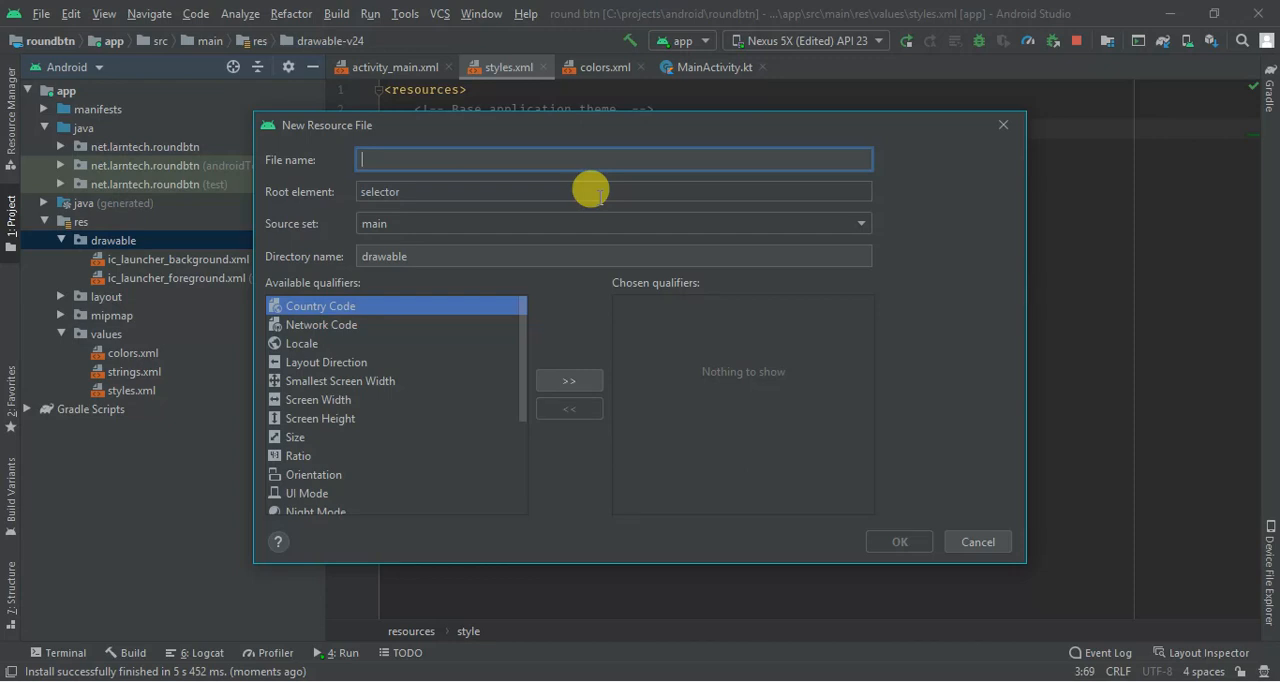
{"action": "type", "text": "circula"}
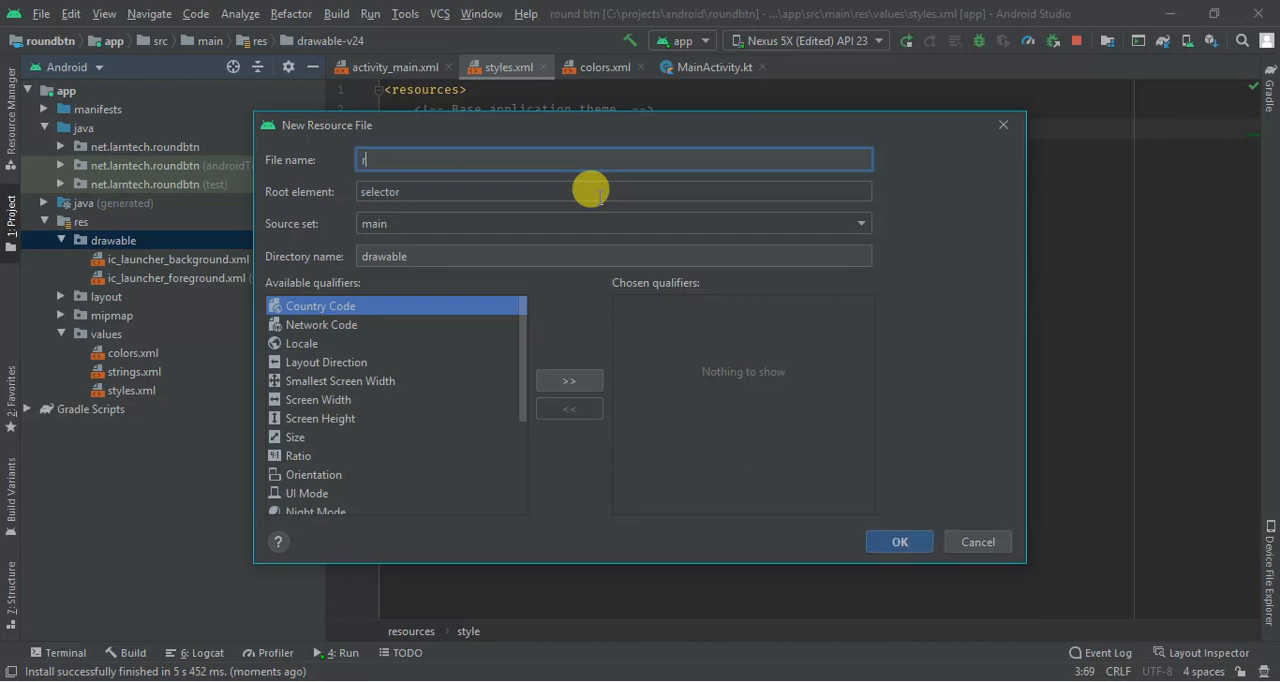
{"action": "type", "text": "ound_btn"}
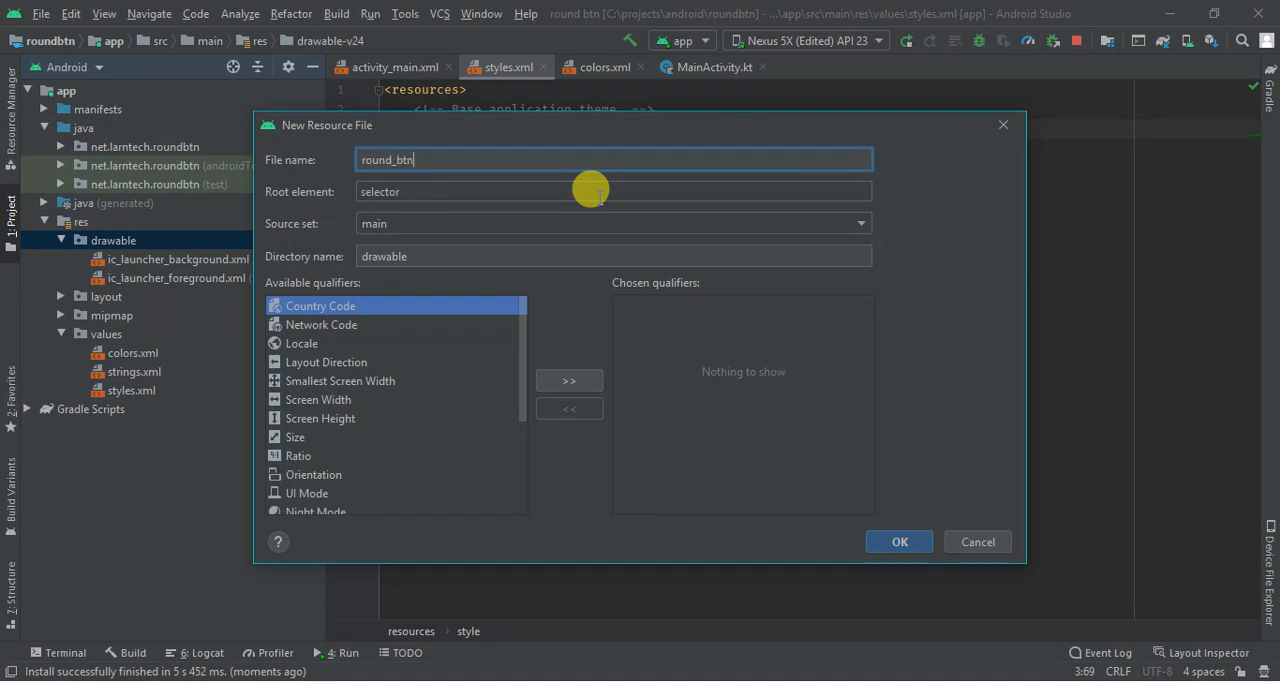
{"action": "left_click", "coordinate": [899, 541]}
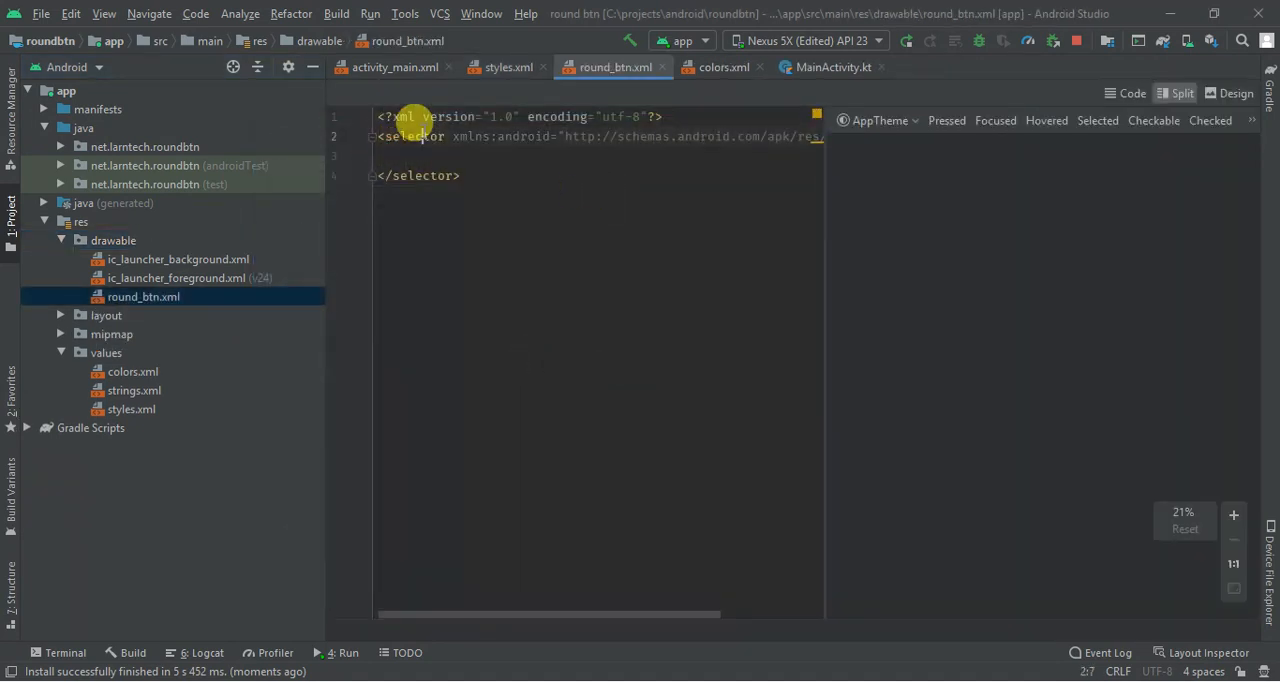
Add a white #fff solid fill inside the round_btn shape and begin a corners element.
{"action": "type", "text": "s"}
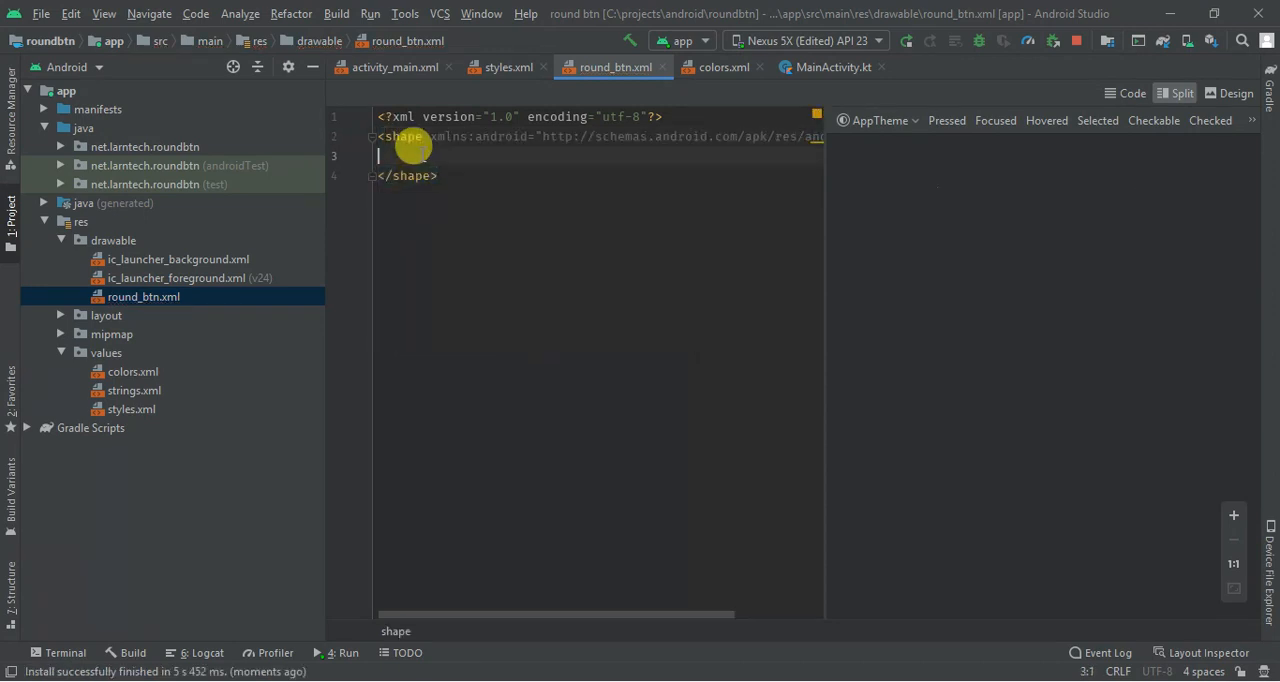
{"action": "type", "text": "<sol"}
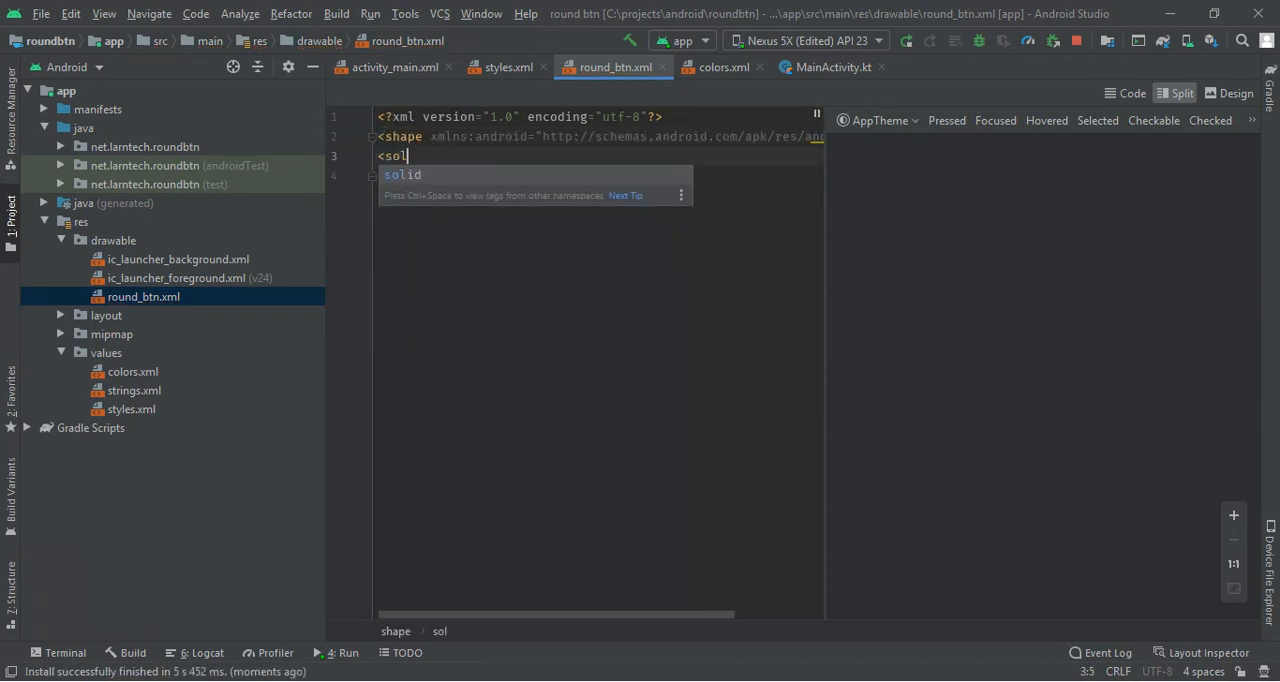
{"action": "type", "text": "id android:color=\"#fff\"/>"}
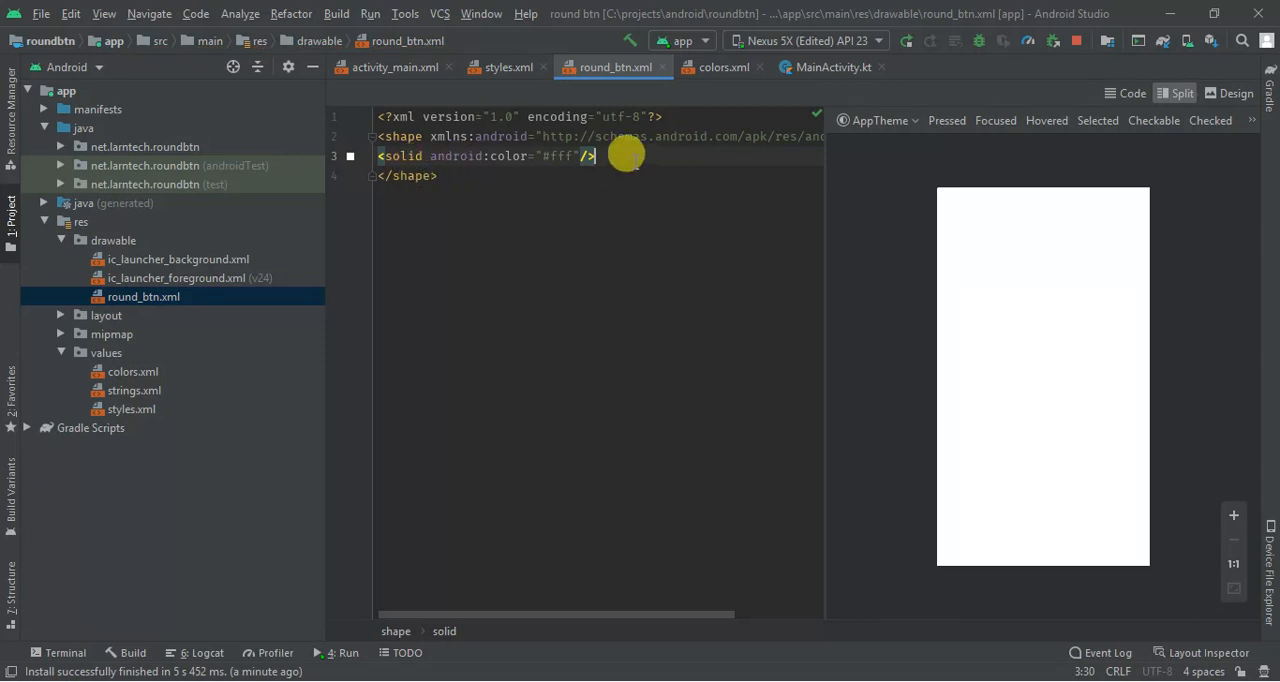
{"action": "key", "text": "enter"}
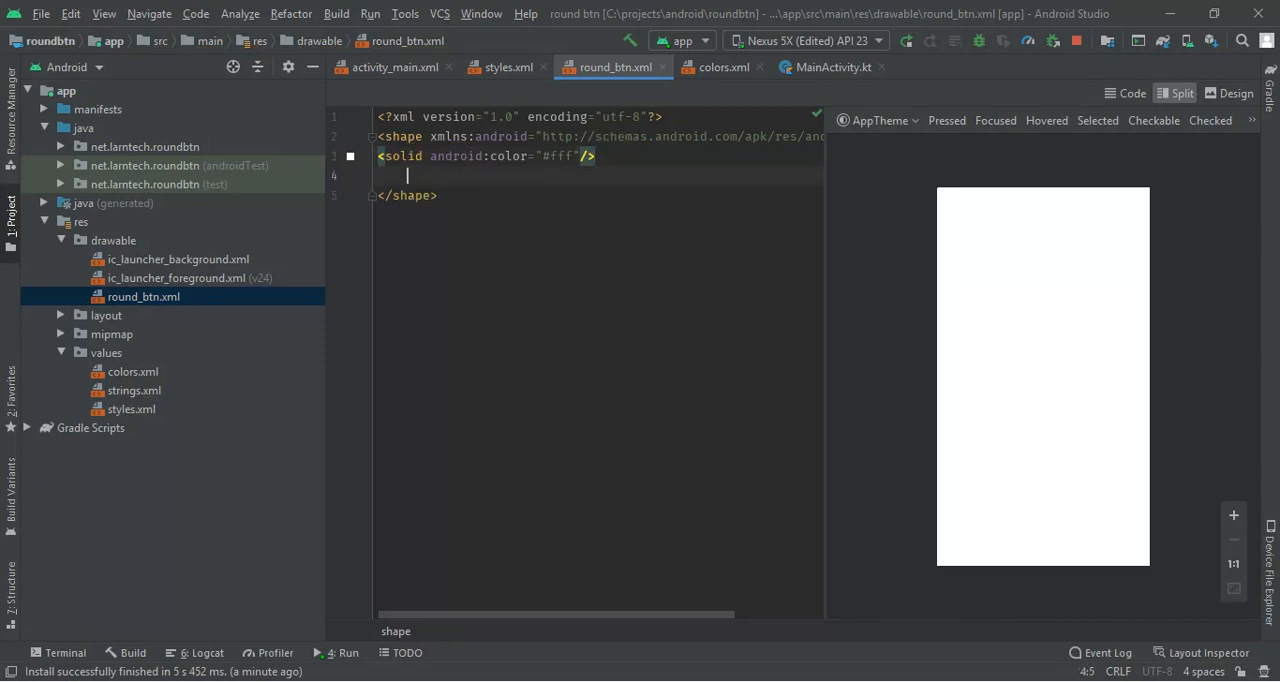
{"action": "type", "text": "<corners"}
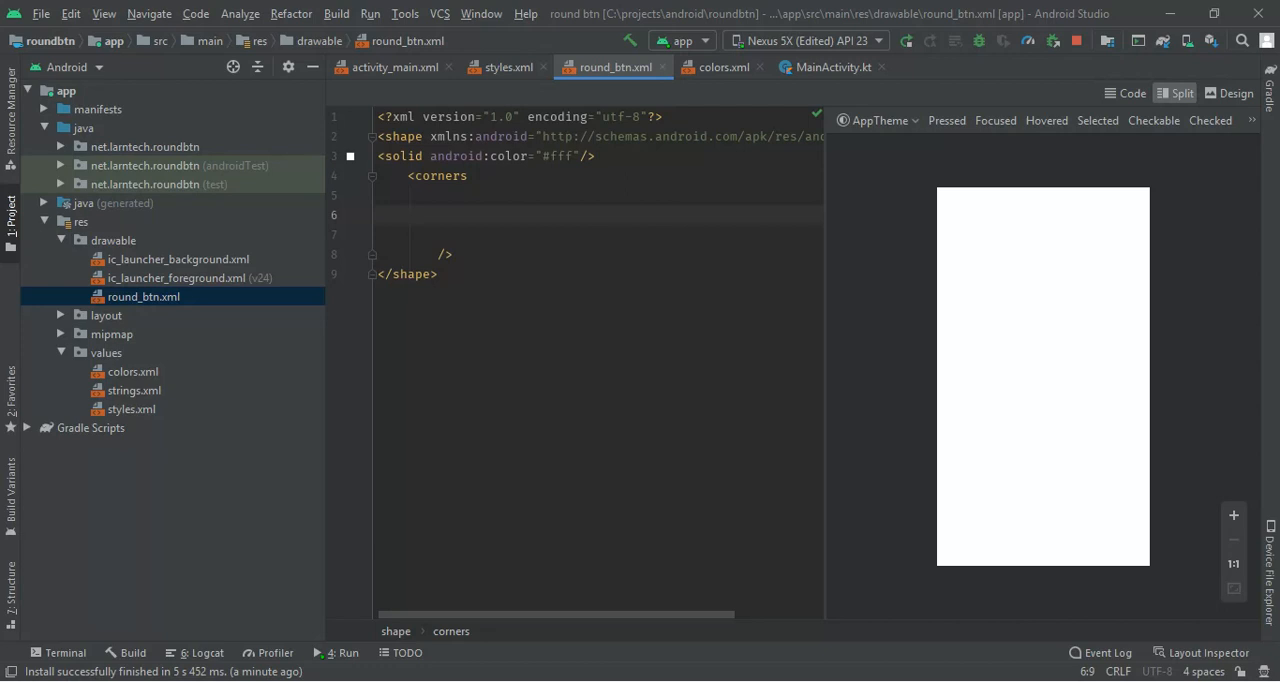
Set top-right, top-left, bottom-left and bottom-right corner radii to 45dp.
{"action": "type", "text": "android:topRightRadius=\""}
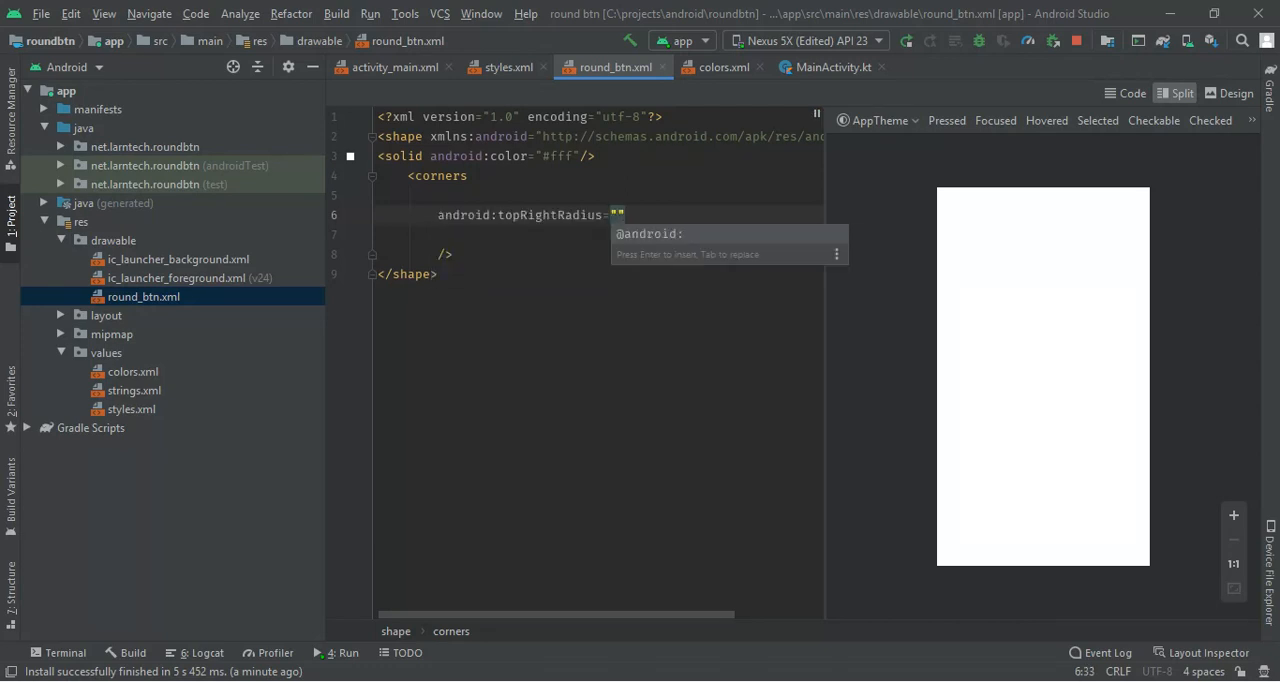
{"action": "type", "text": "45dp"}
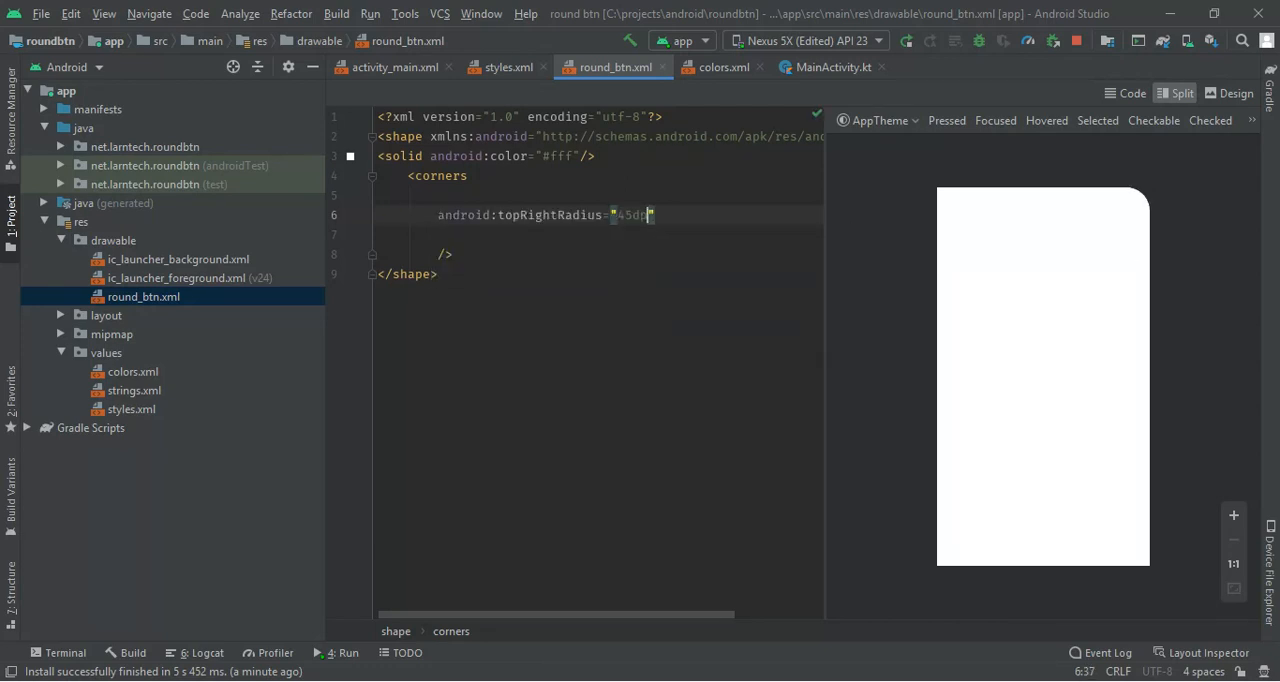
{"action": "type", "text": "topLeftRadius=\"45dp\""}
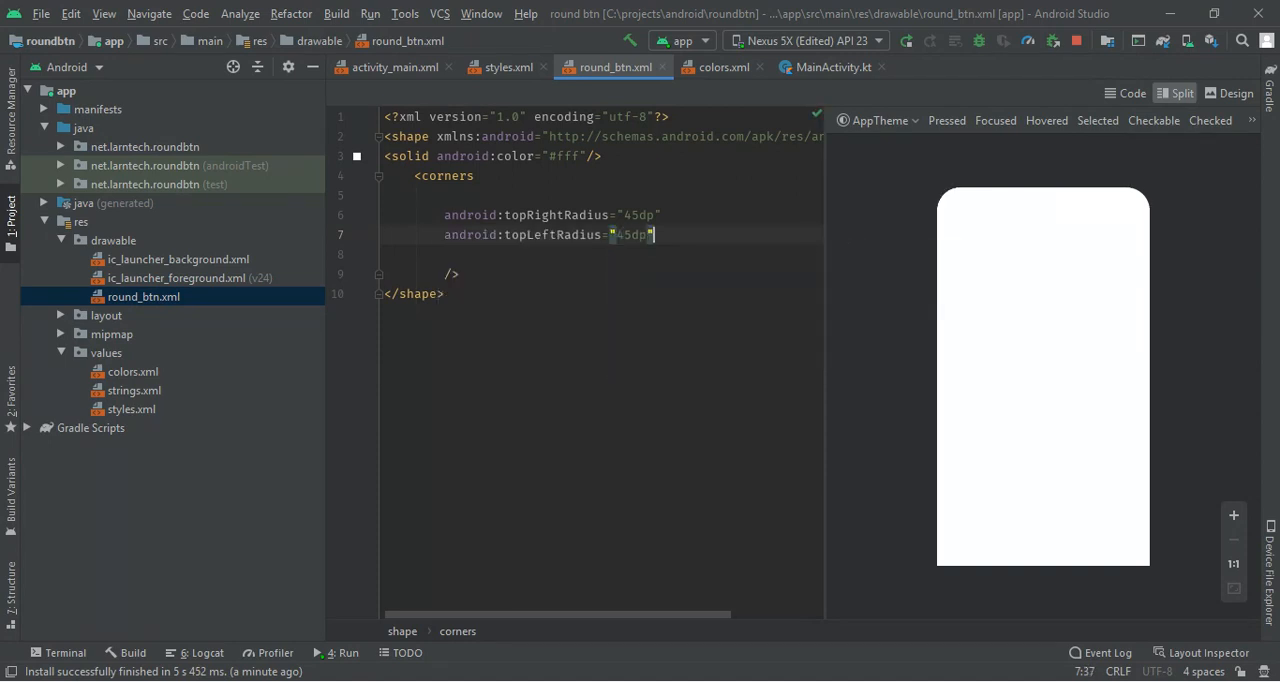
{"action": "type", "text": "android:bottomLeftRadius=\"\""}
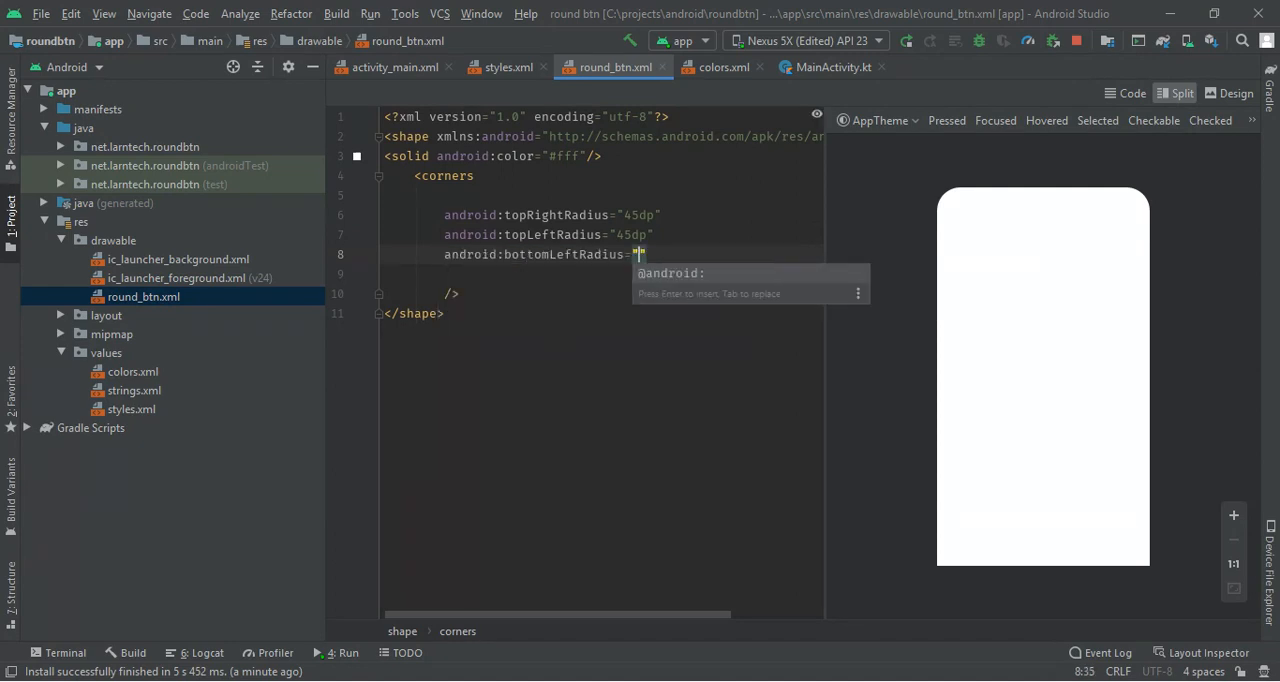
{"action": "type", "text": "45dp\""}
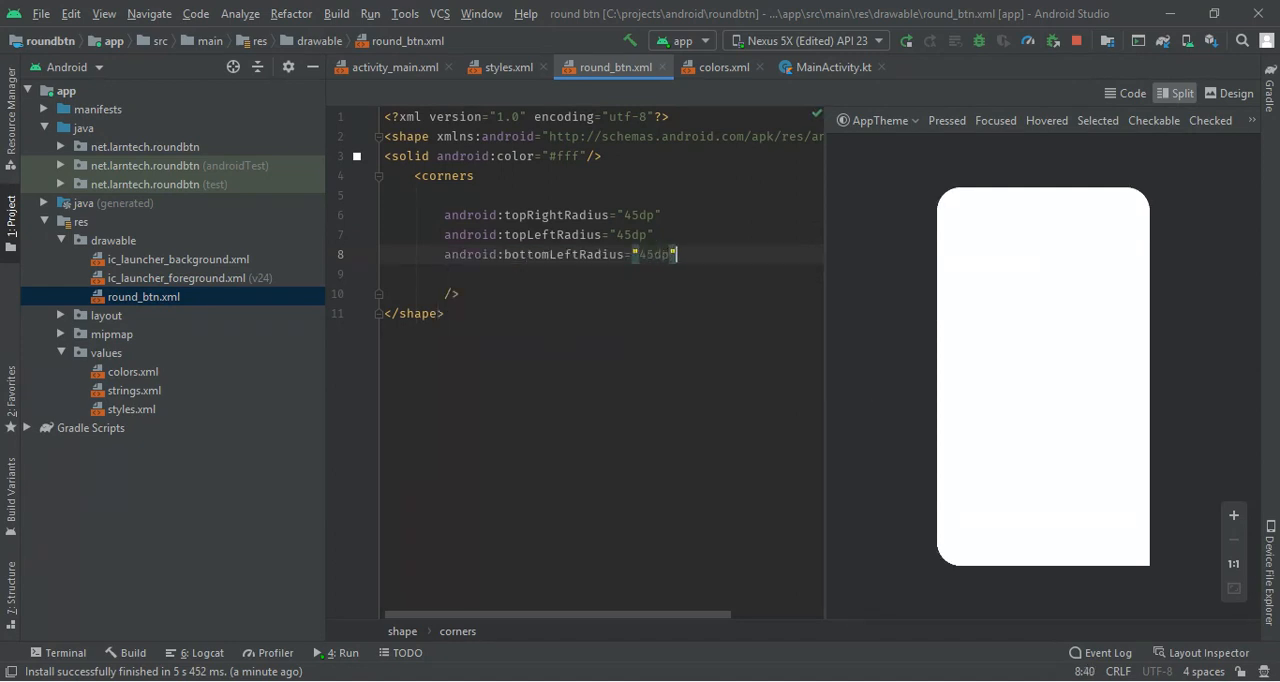
{"action": "type", "text": "android:bottomRightRadius=\"\""}
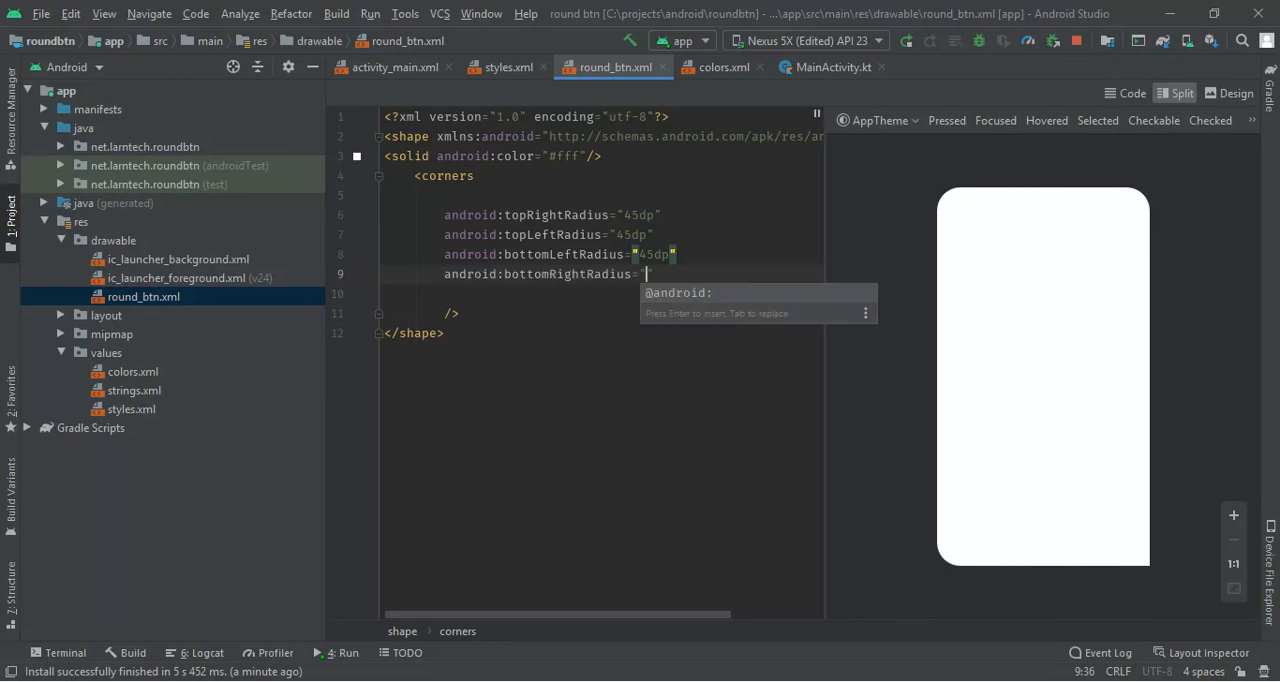
{"action": "type", "text": "45dp"}
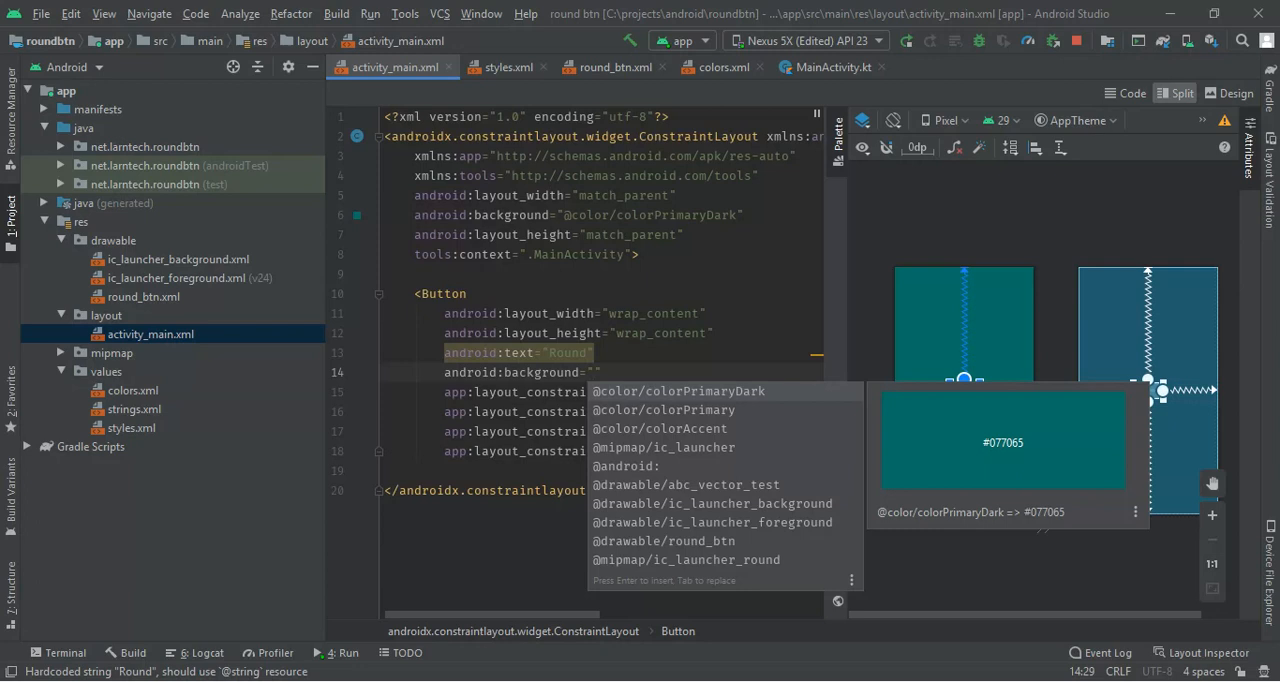
{"action": "left_click", "coordinate": [662, 540]}
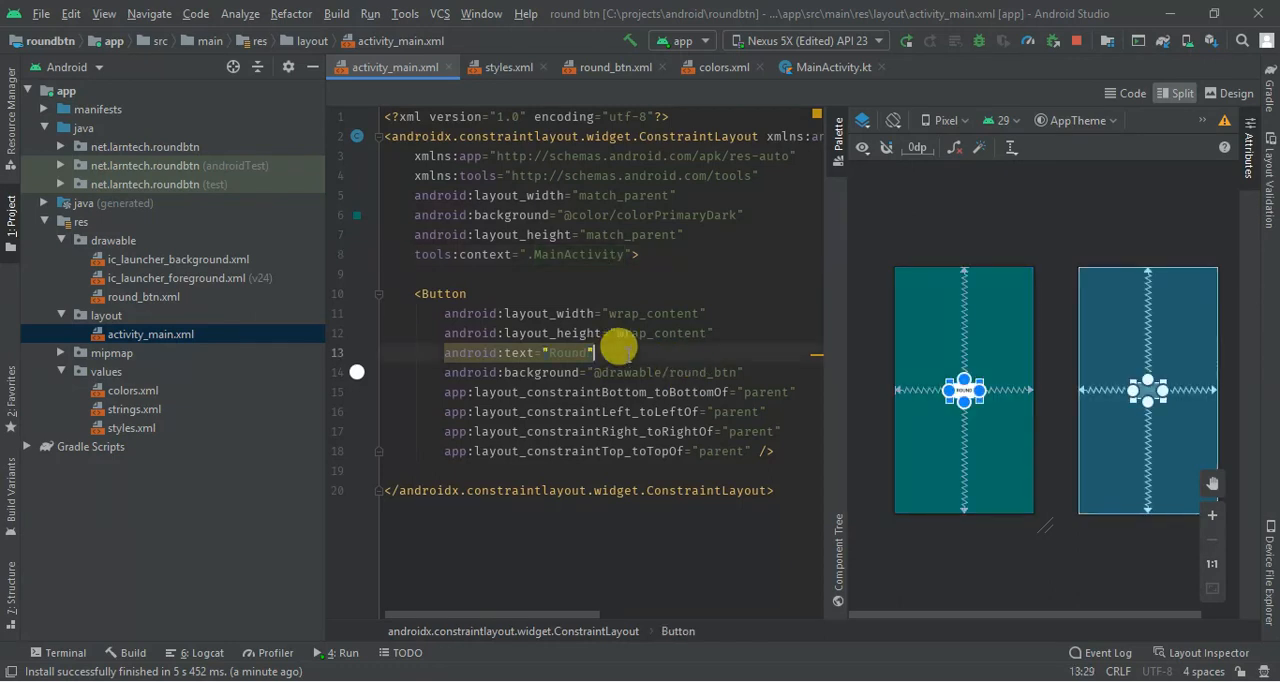
{"action": "type", "text": "android:textColor=\"#000"}
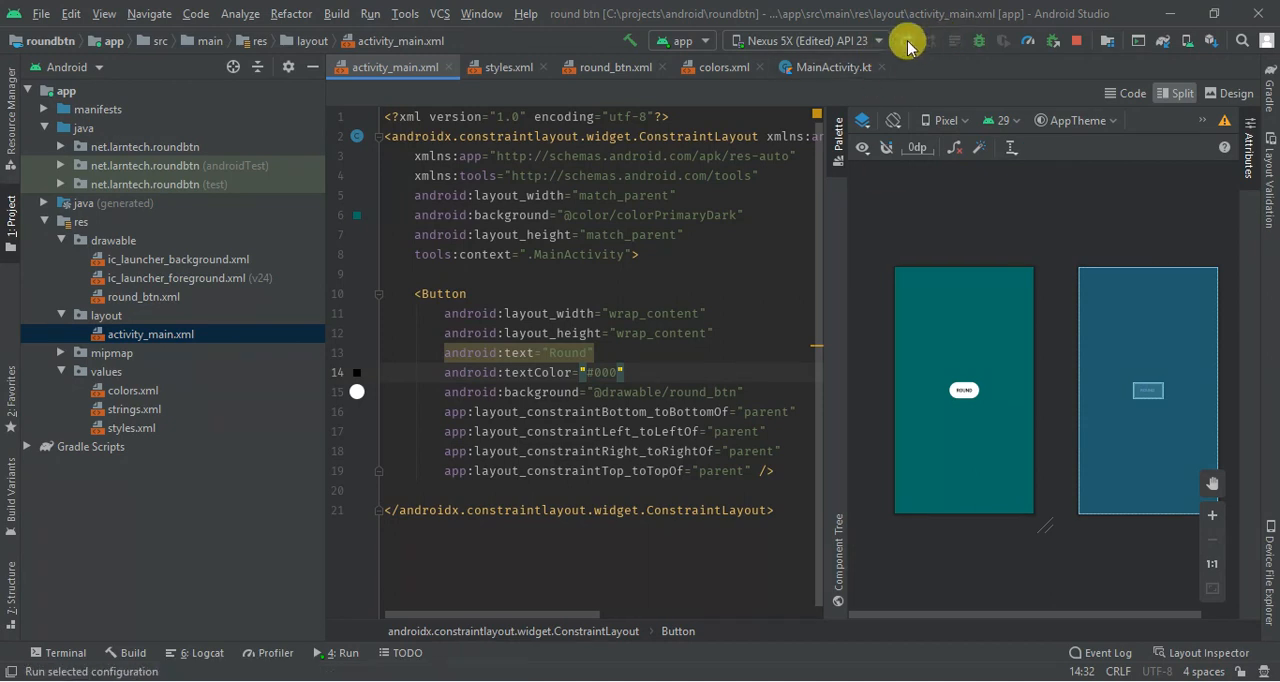
{"action": "left_click", "coordinate": [908, 41]}
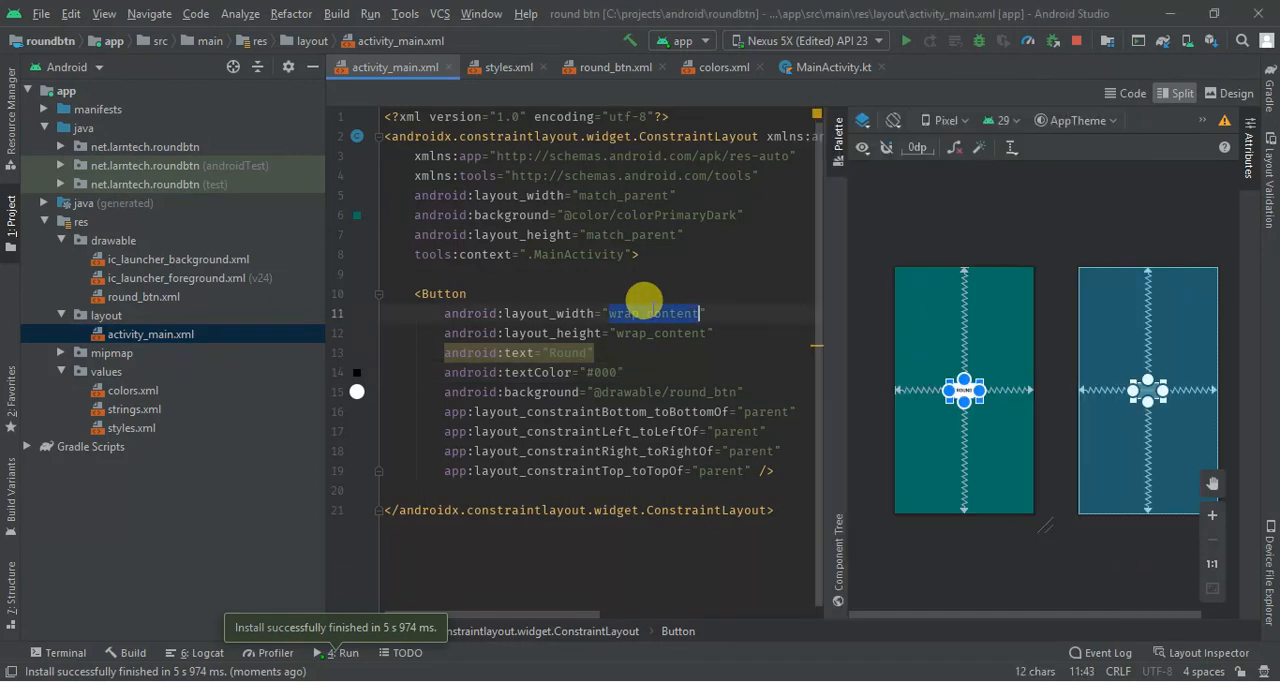
Resize the Round button to 300dp by 58dp and redeploy to the emulator.
{"action": "type", "text": "300dp"}
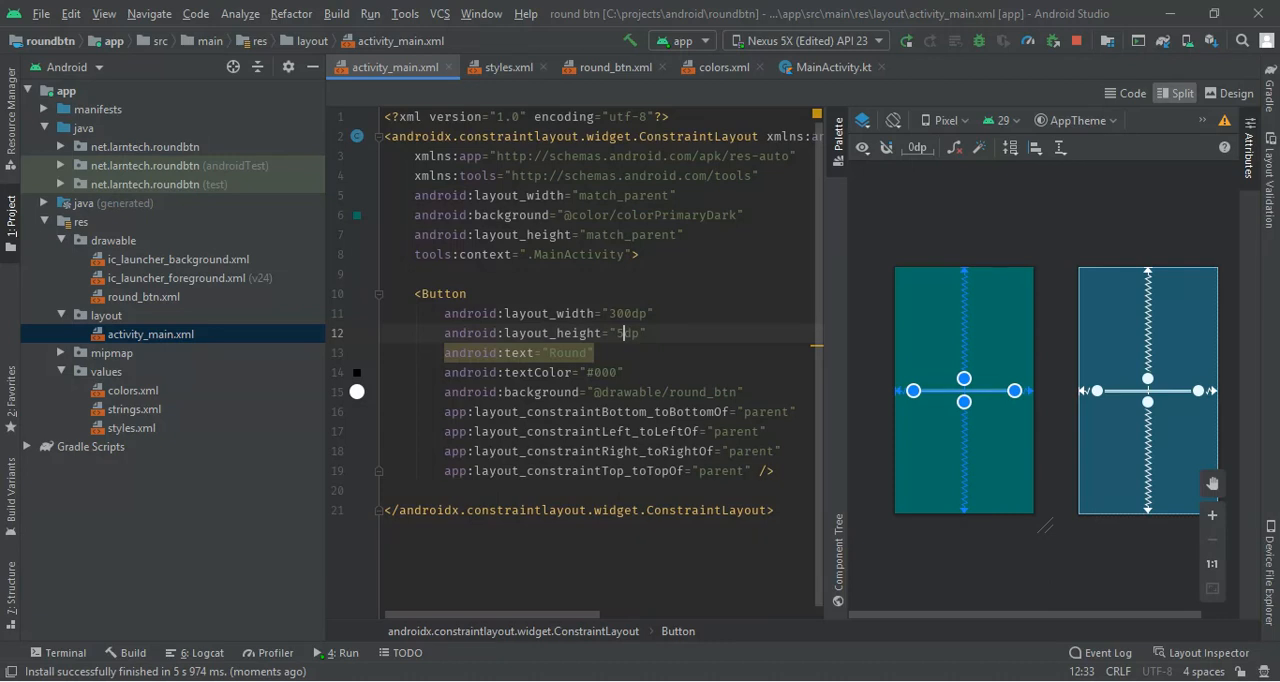
{"action": "type", "text": "8"}
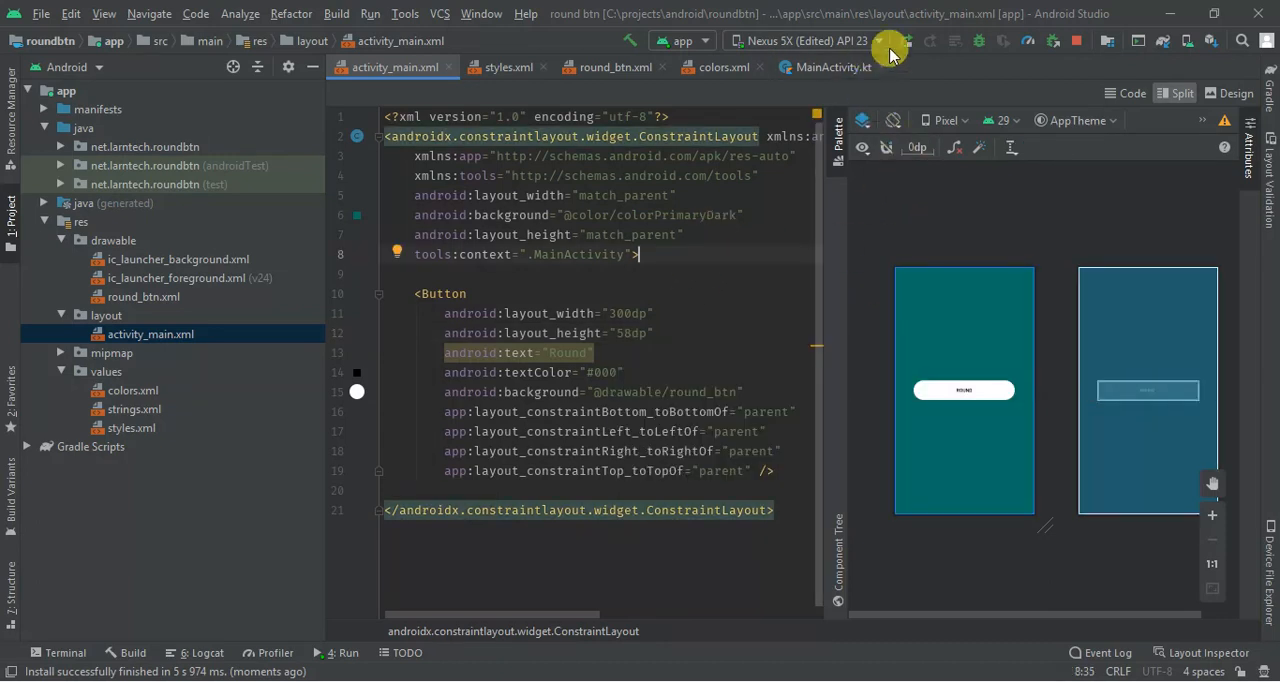
{"action": "left_click", "coordinate": [888, 47]}
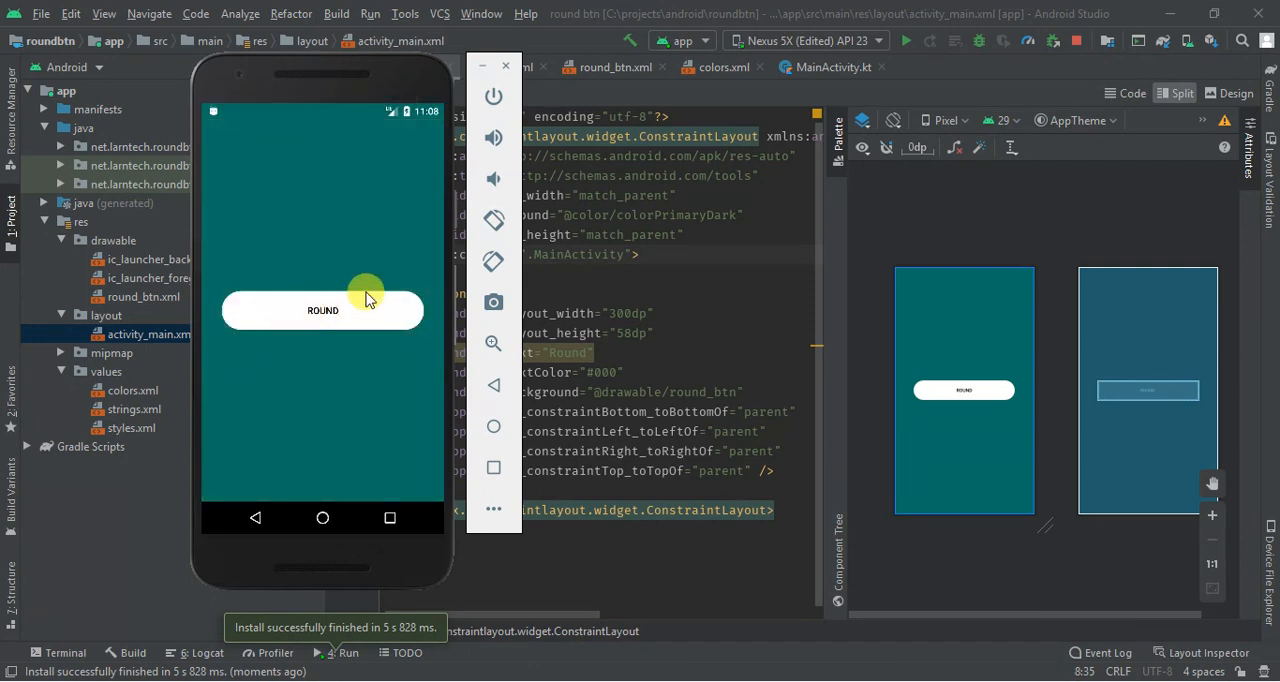
{"action": "mouse_move", "coordinate": [290, 300]}
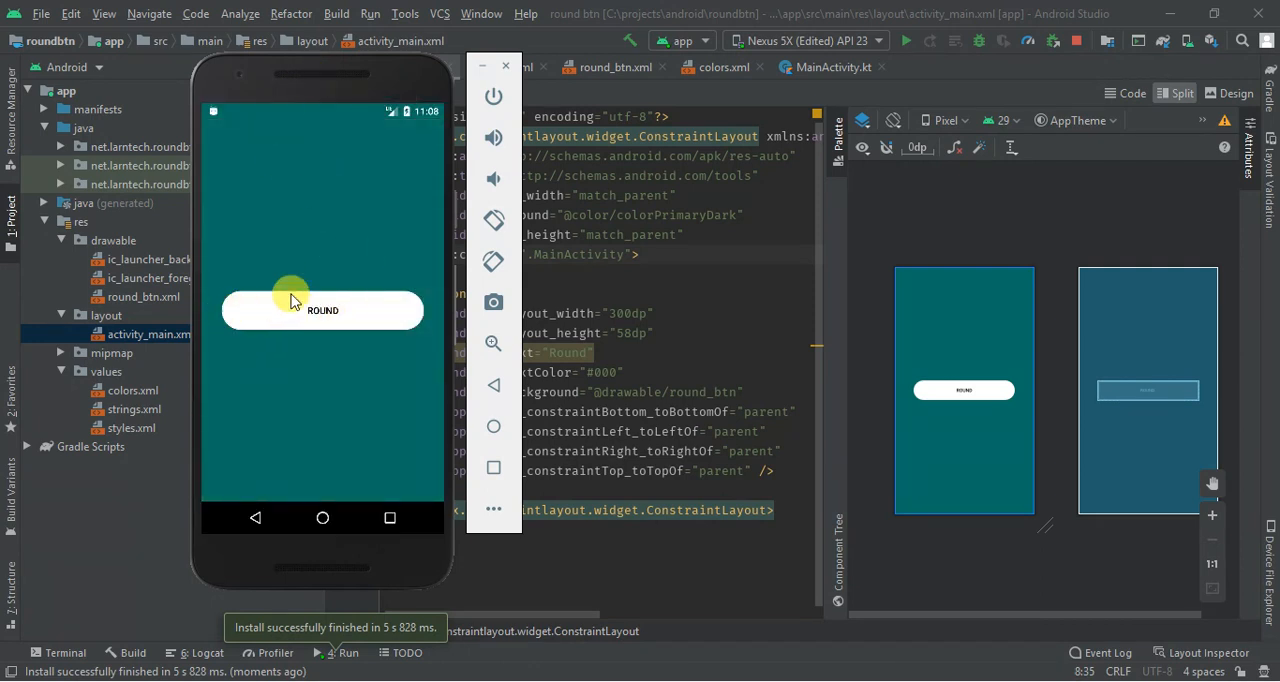
{"action": "mouse_move", "coordinate": [315, 333]}
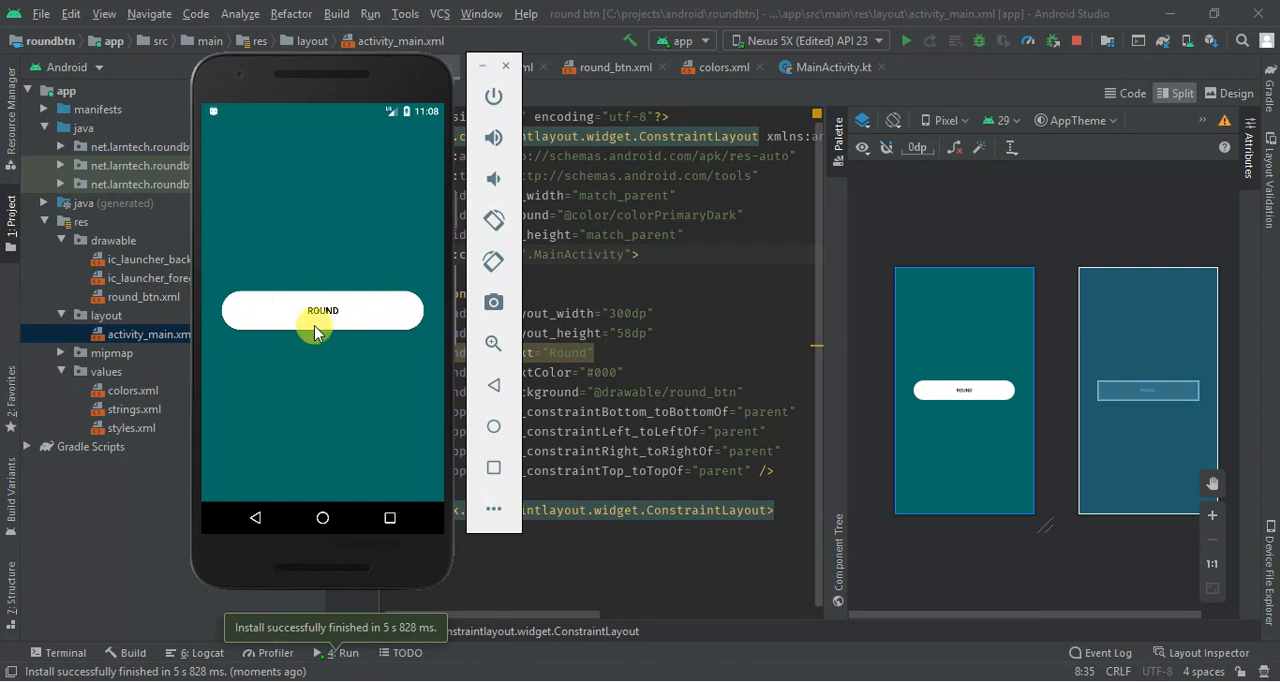
{"action": "mouse_move", "coordinate": [312, 288]}
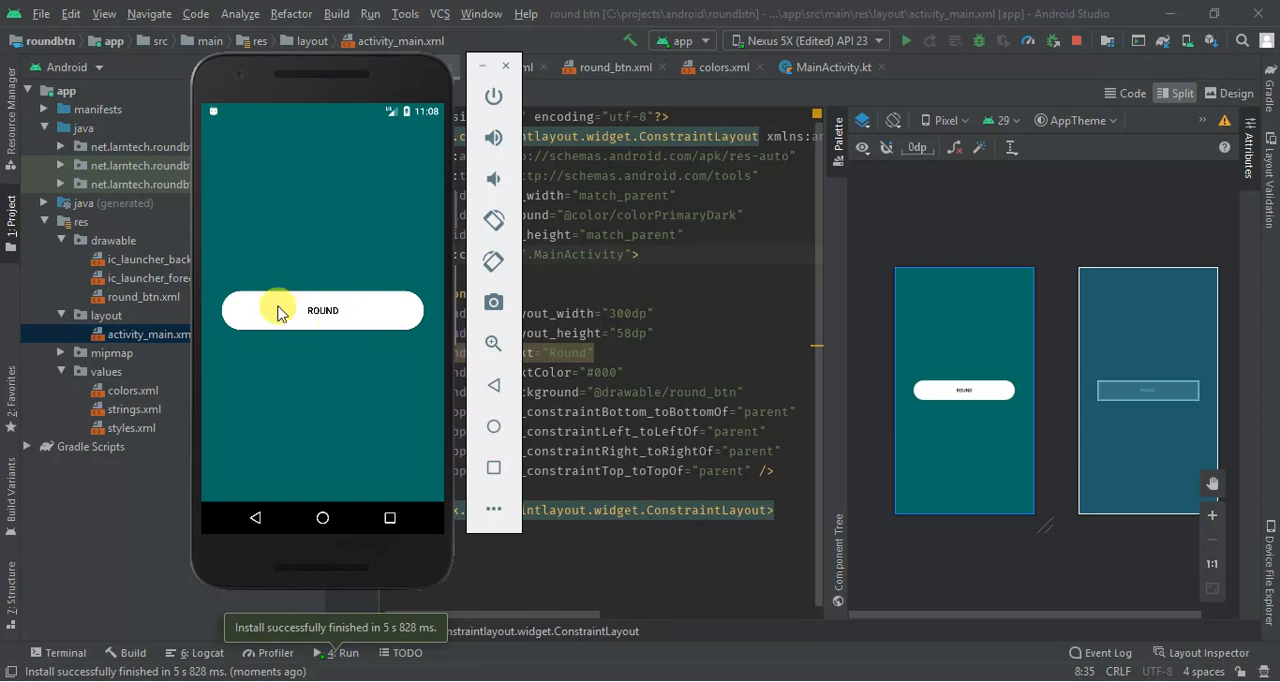
{"action": "mouse_move", "coordinate": [335, 340]}
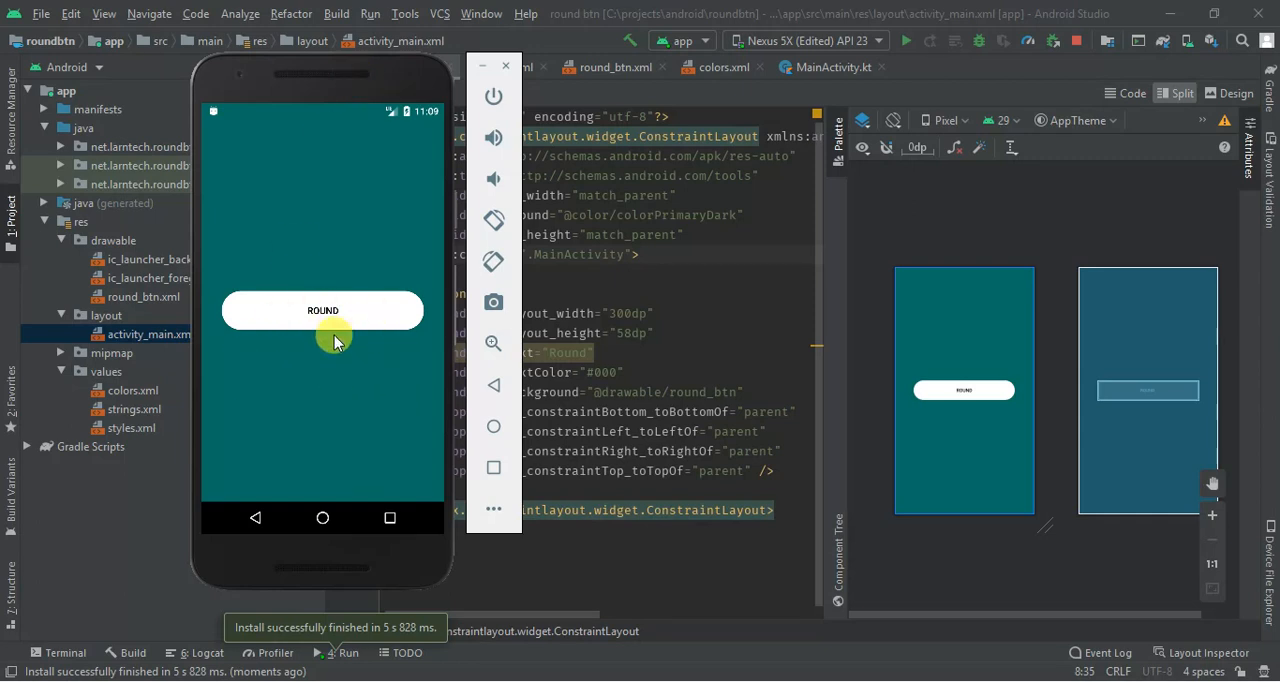
{"action": "mouse_move", "coordinate": [283, 332]}
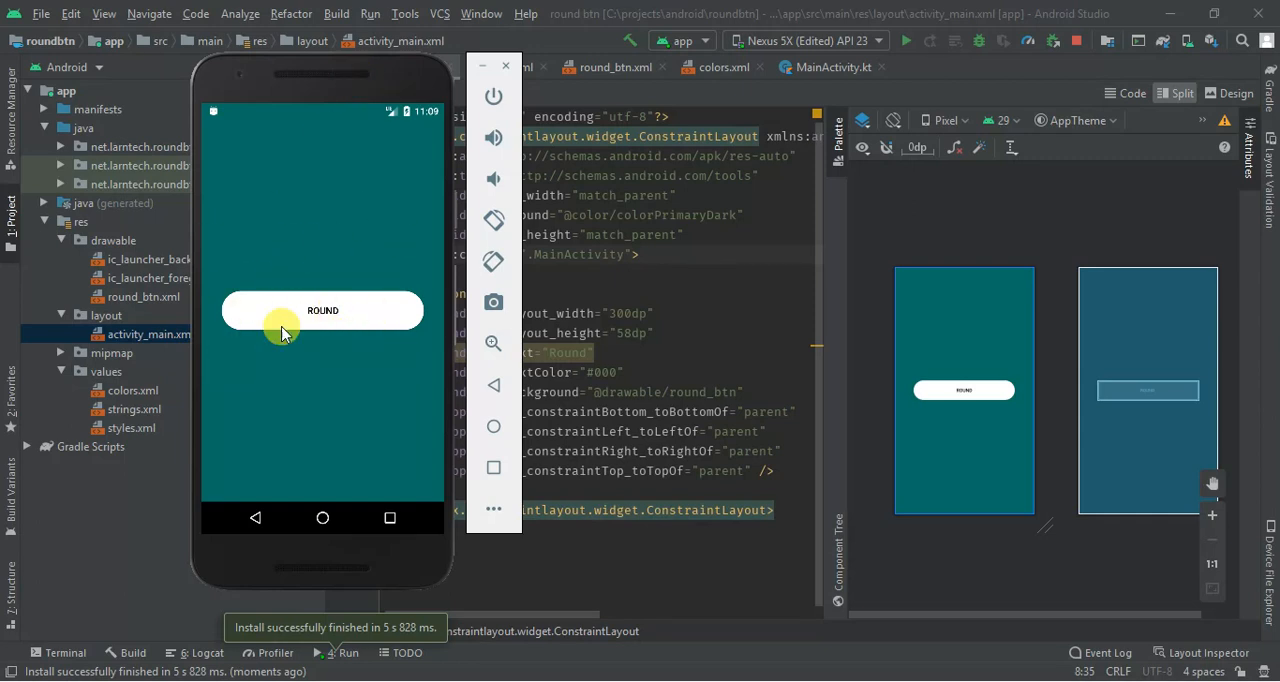